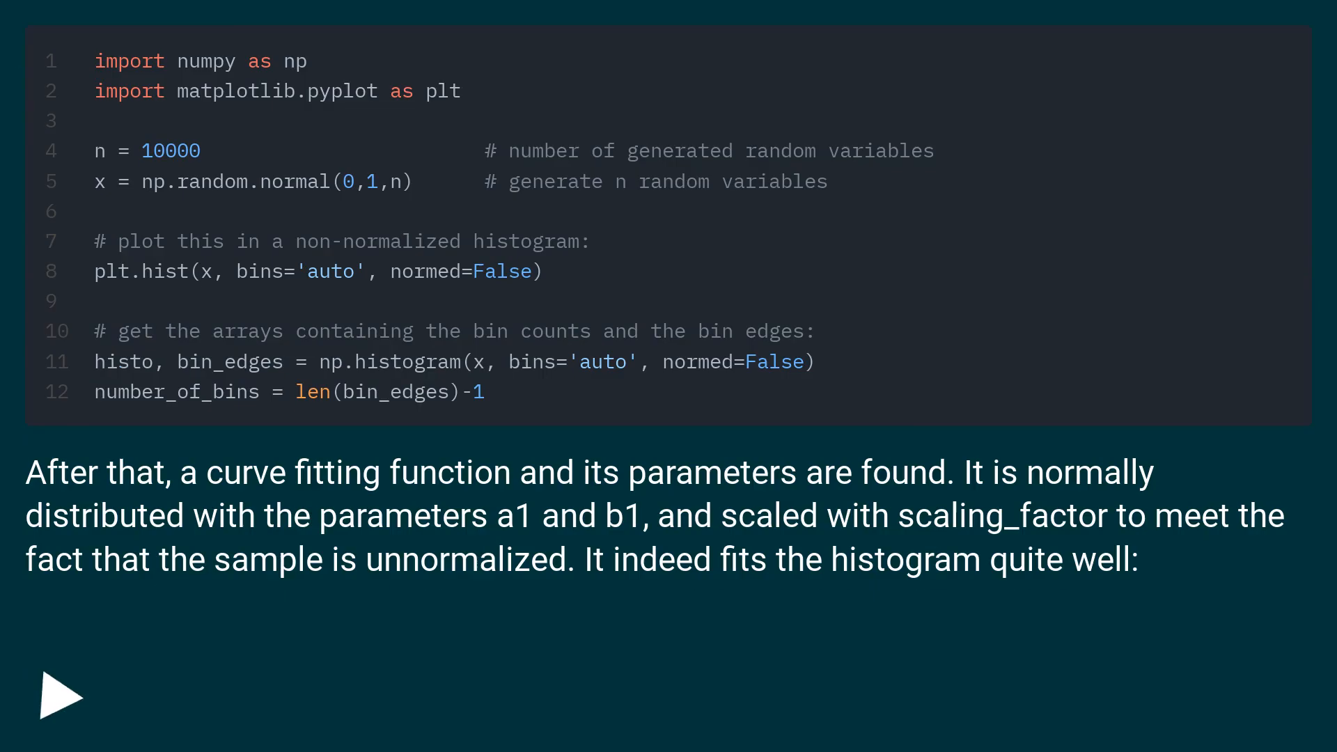
Step: Step through slides to the norm.fit and scaling_factor code with the chi-squared test explanation
click(61, 695)
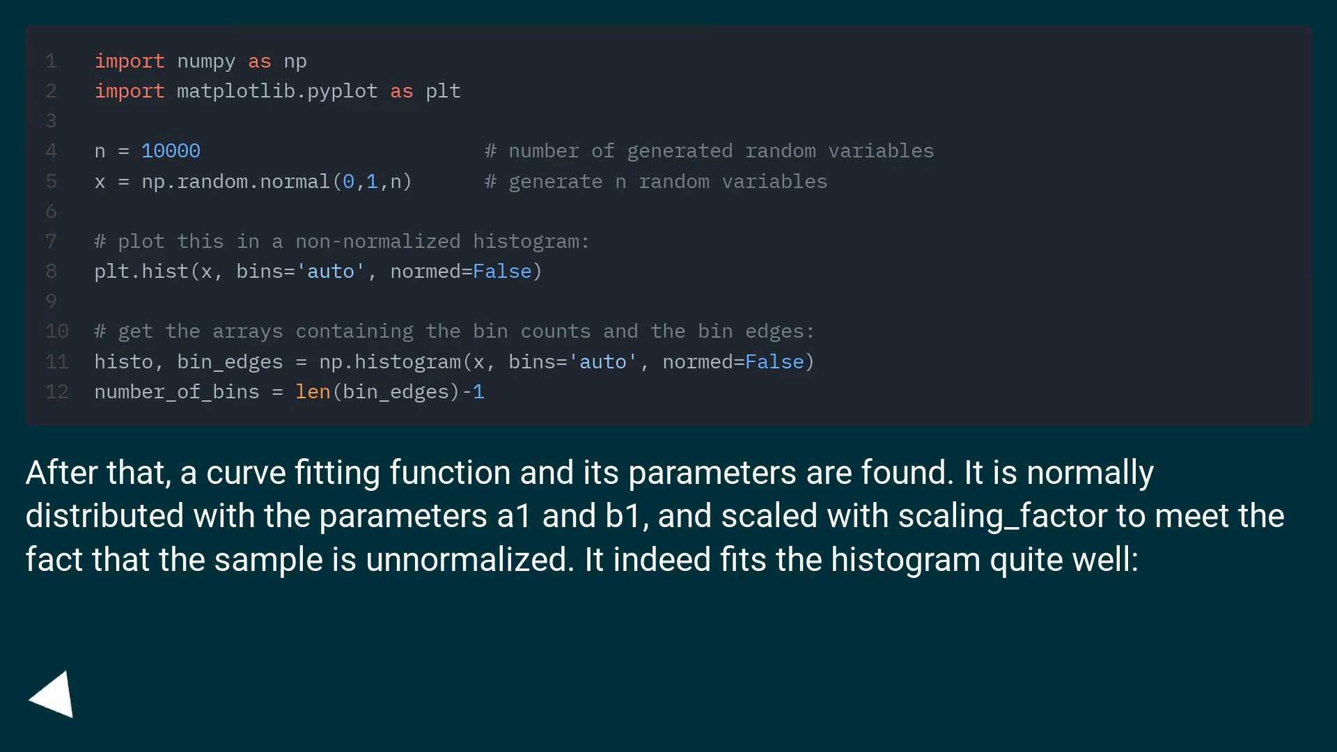
click(53, 694)
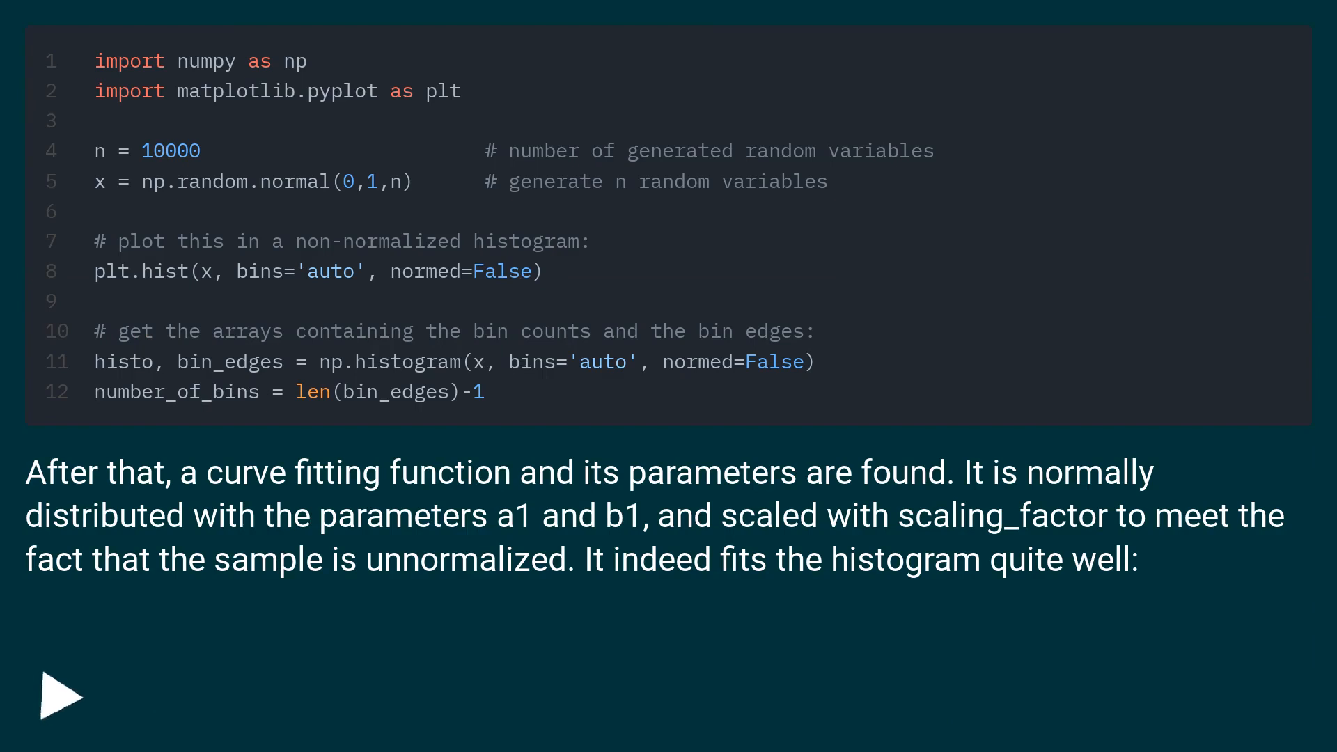
click(59, 695)
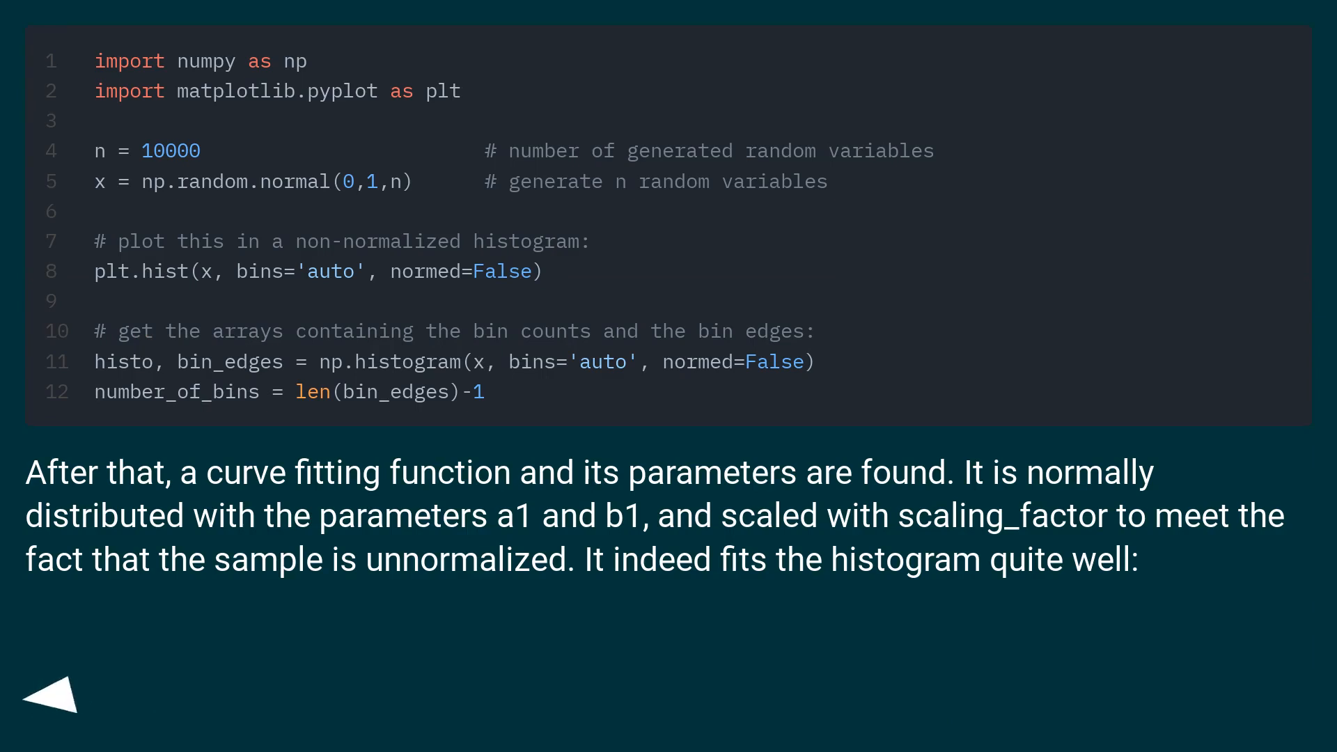
click(53, 698)
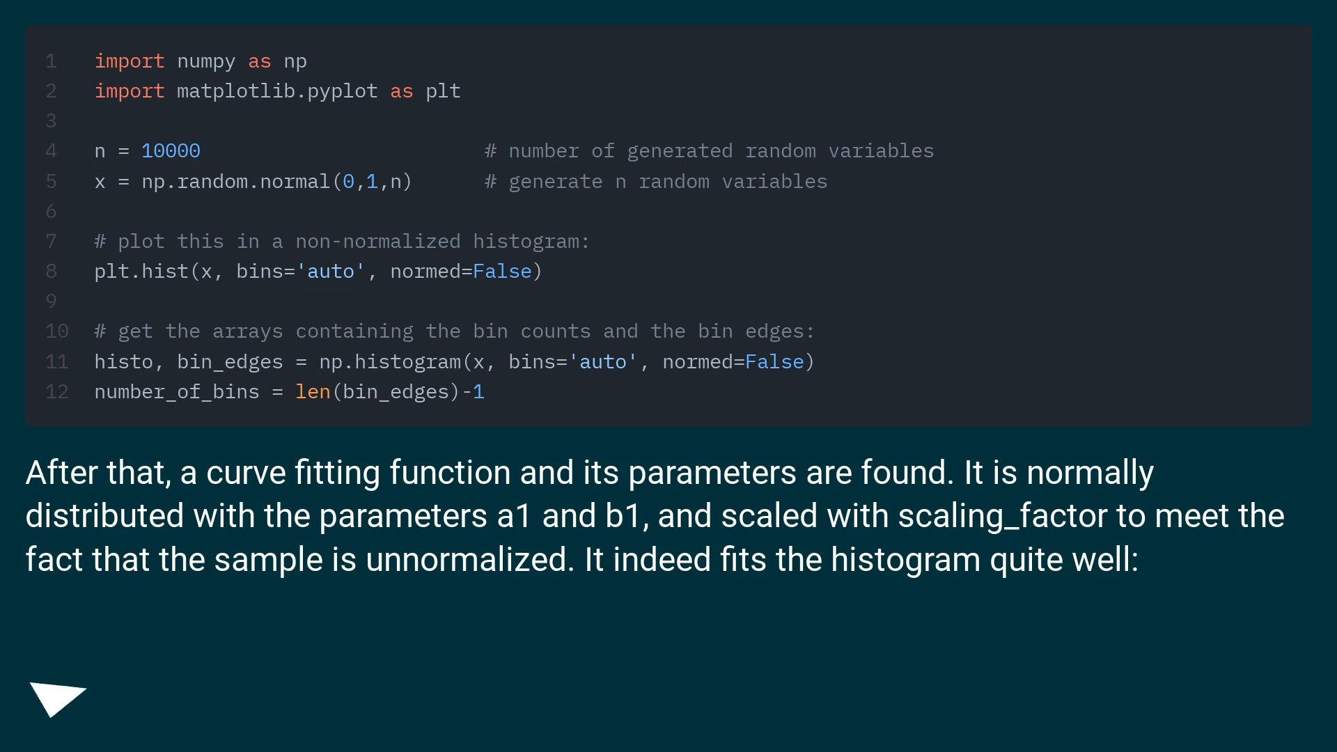
click(60, 695)
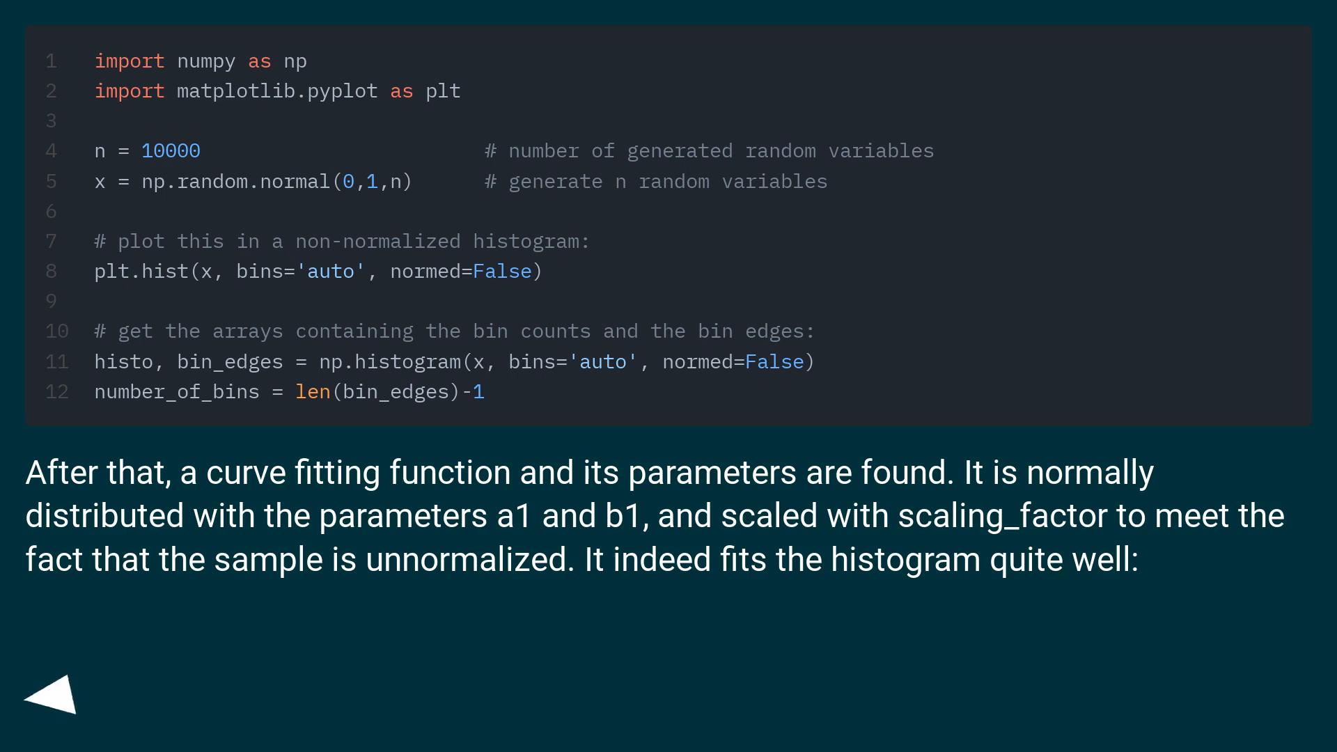
click(53, 699)
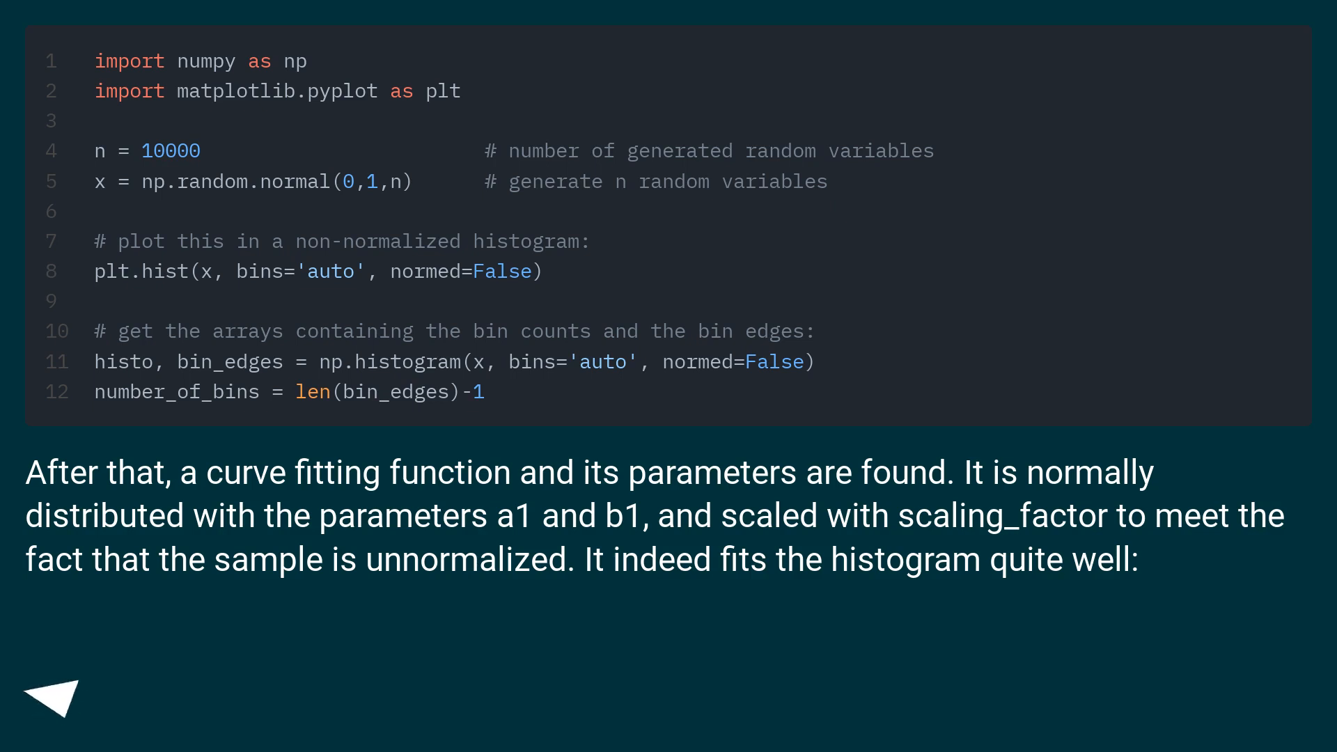
click(54, 695)
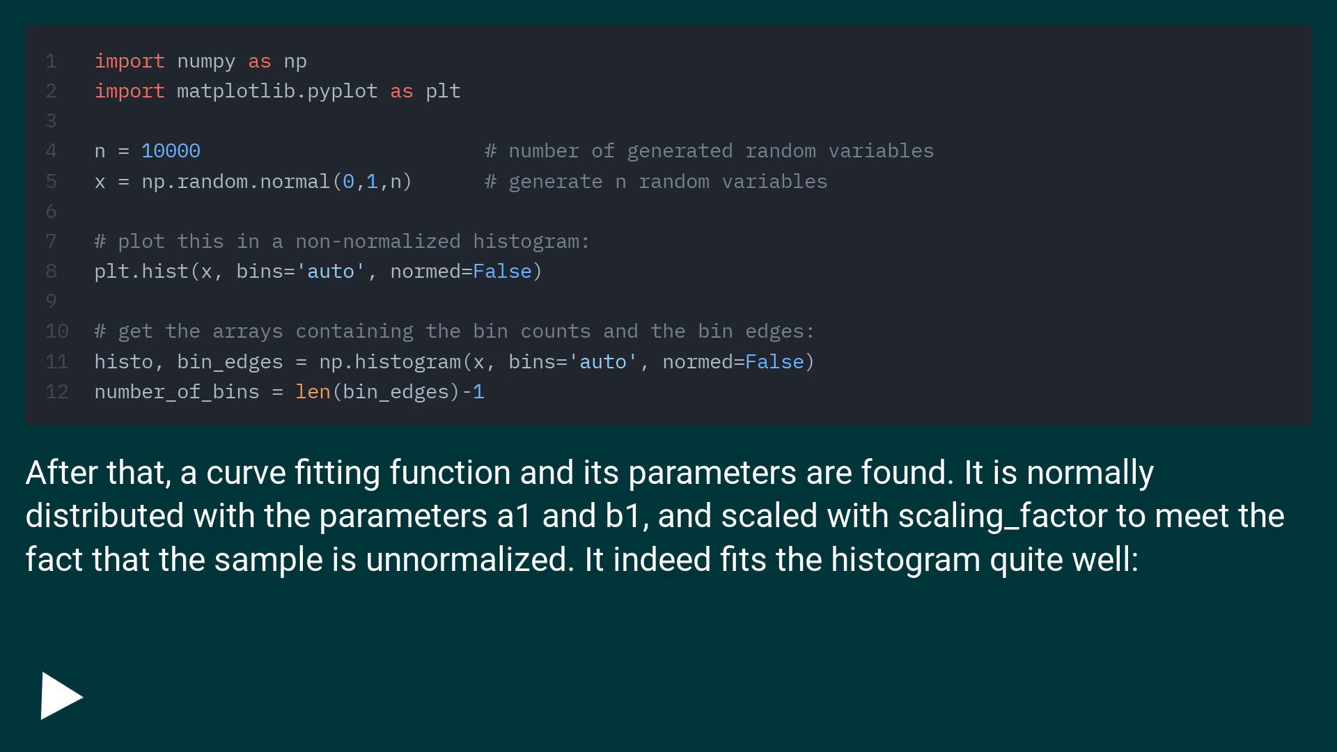
click(61, 695)
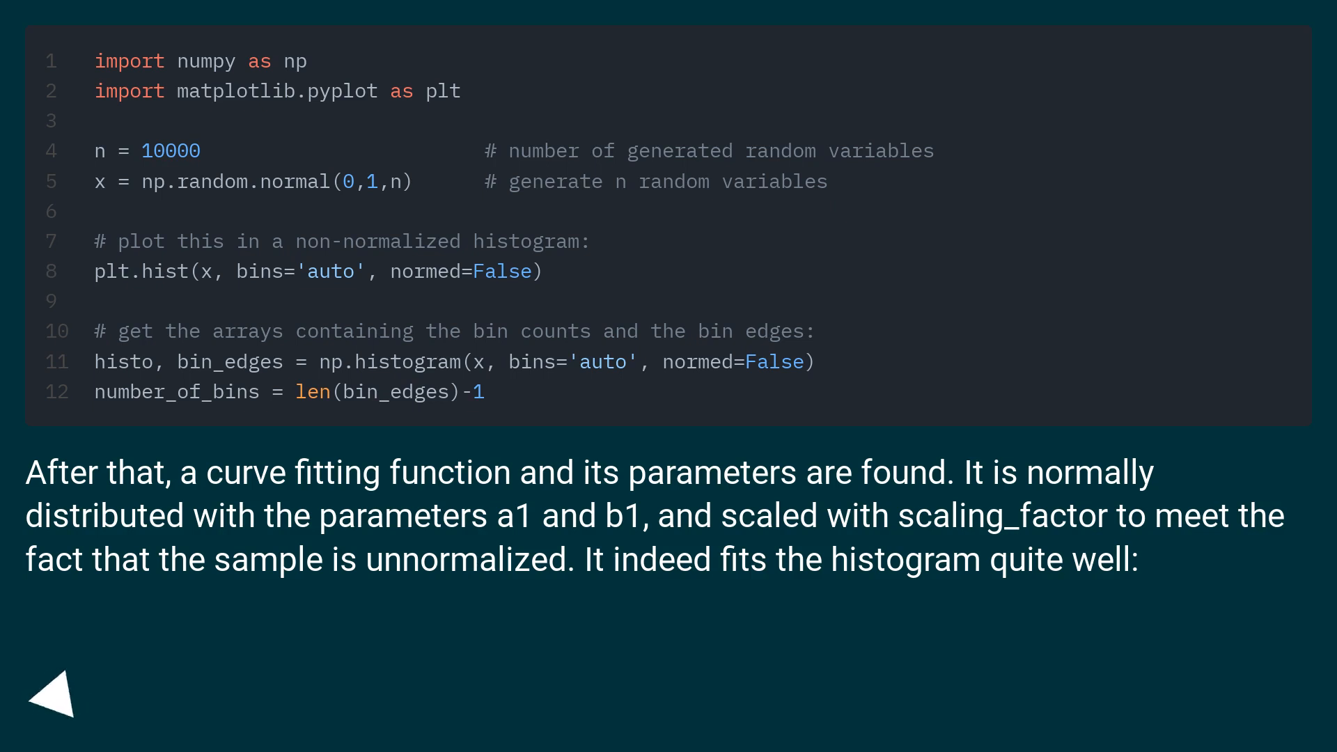
click(53, 699)
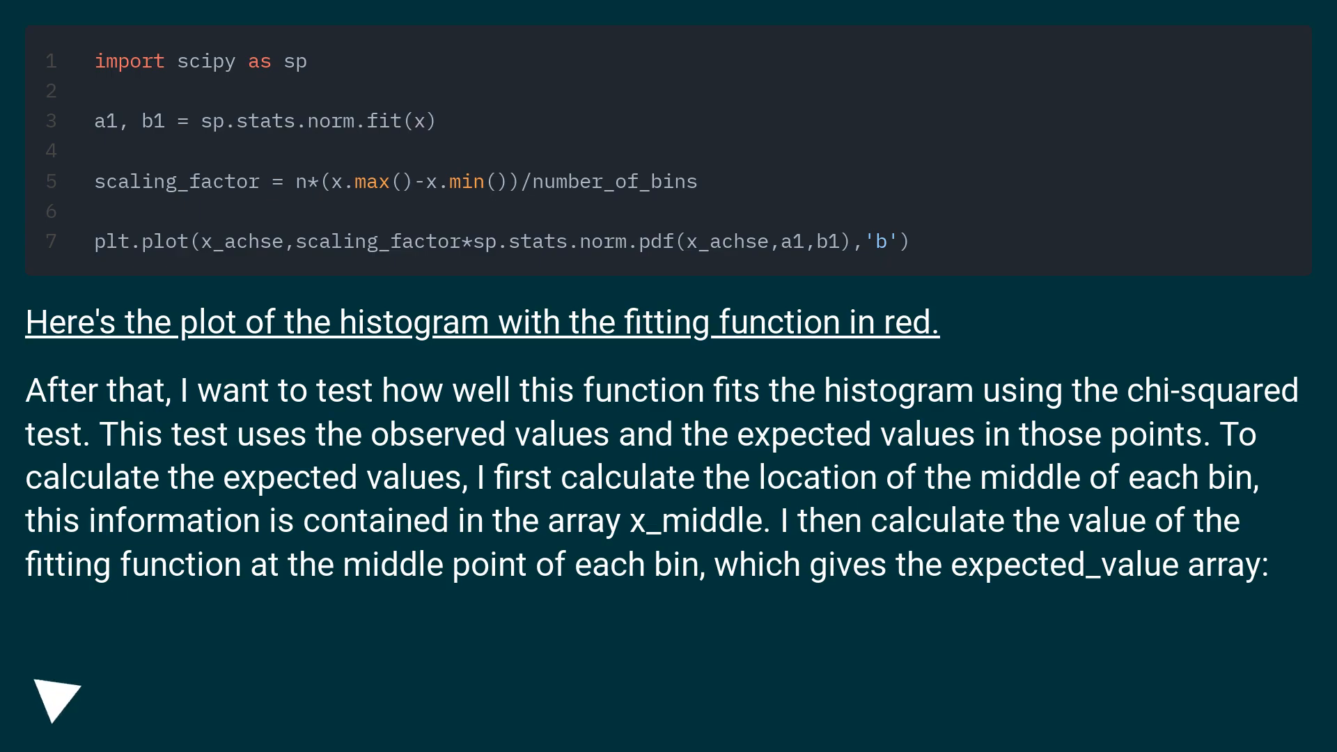
Step: Advance to the observed_values, bin_width, x_middle and expected_values code slide with poor-fit p-values
click(56, 703)
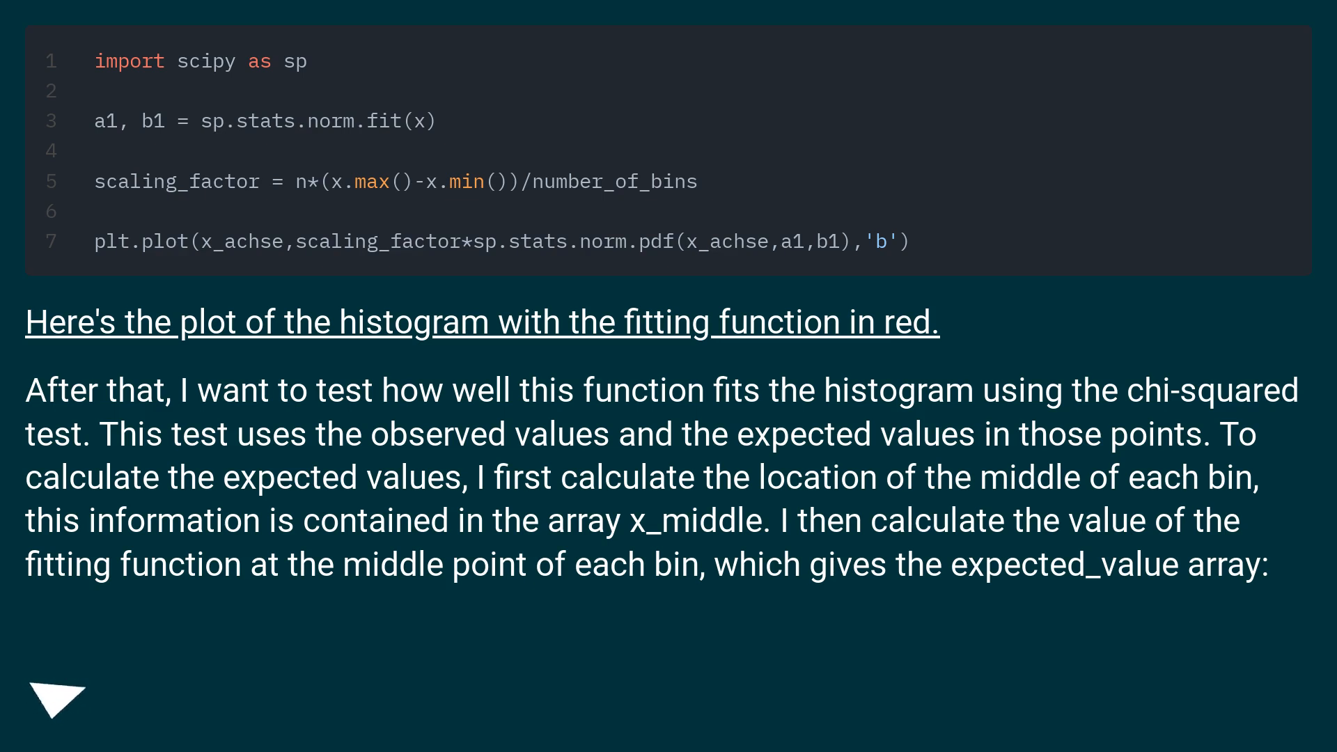
click(58, 699)
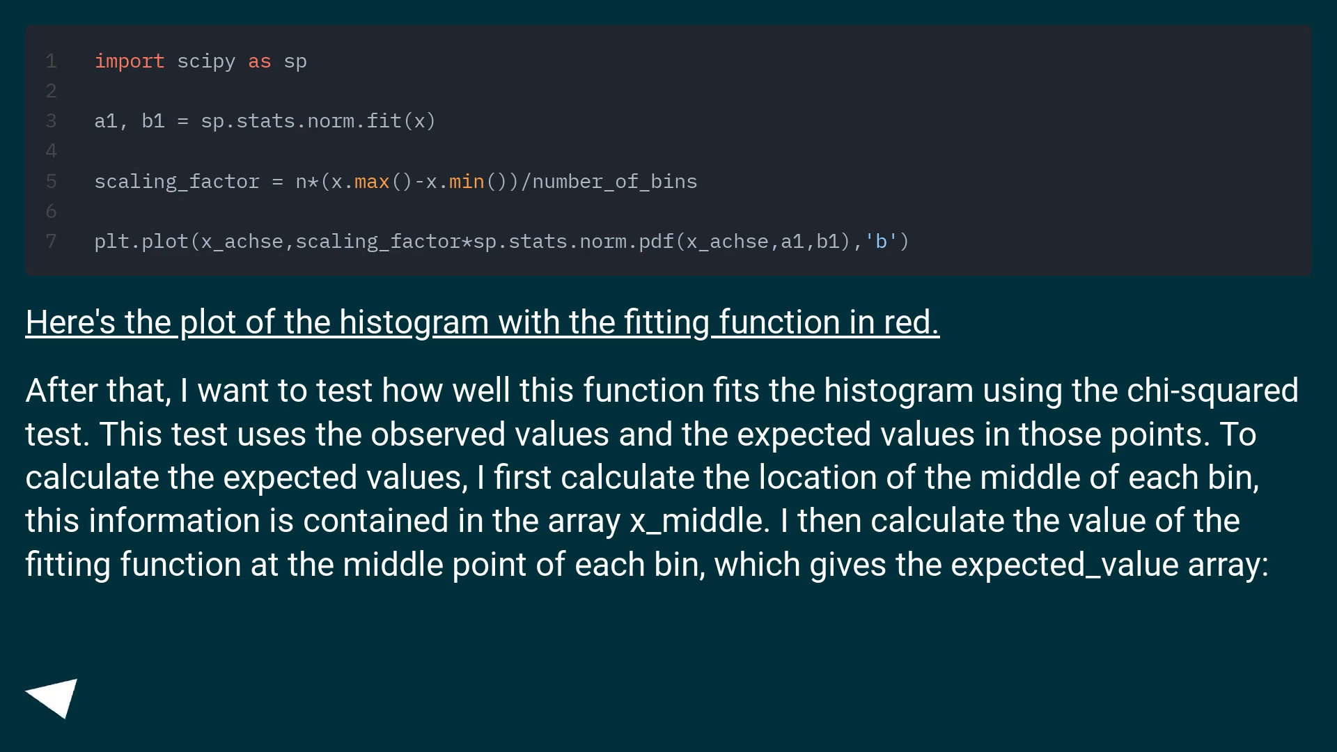
click(53, 695)
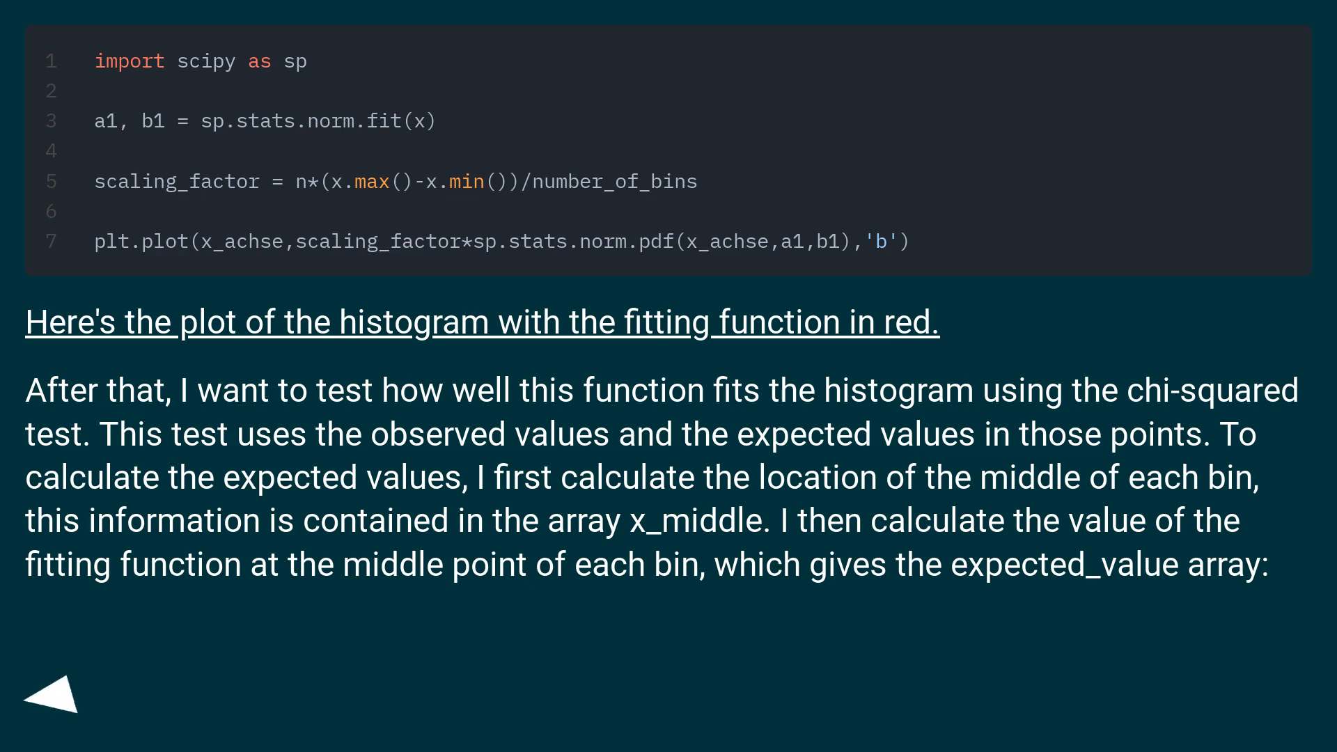
click(53, 699)
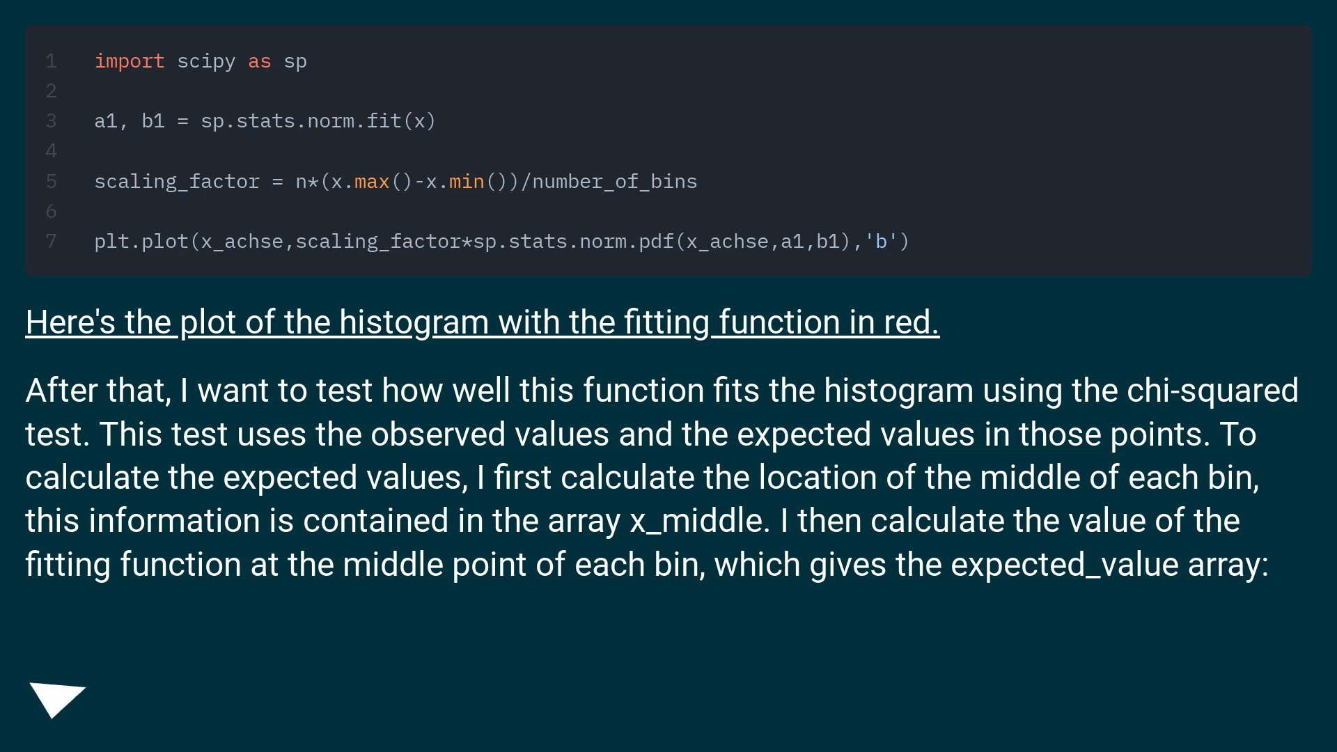
click(55, 699)
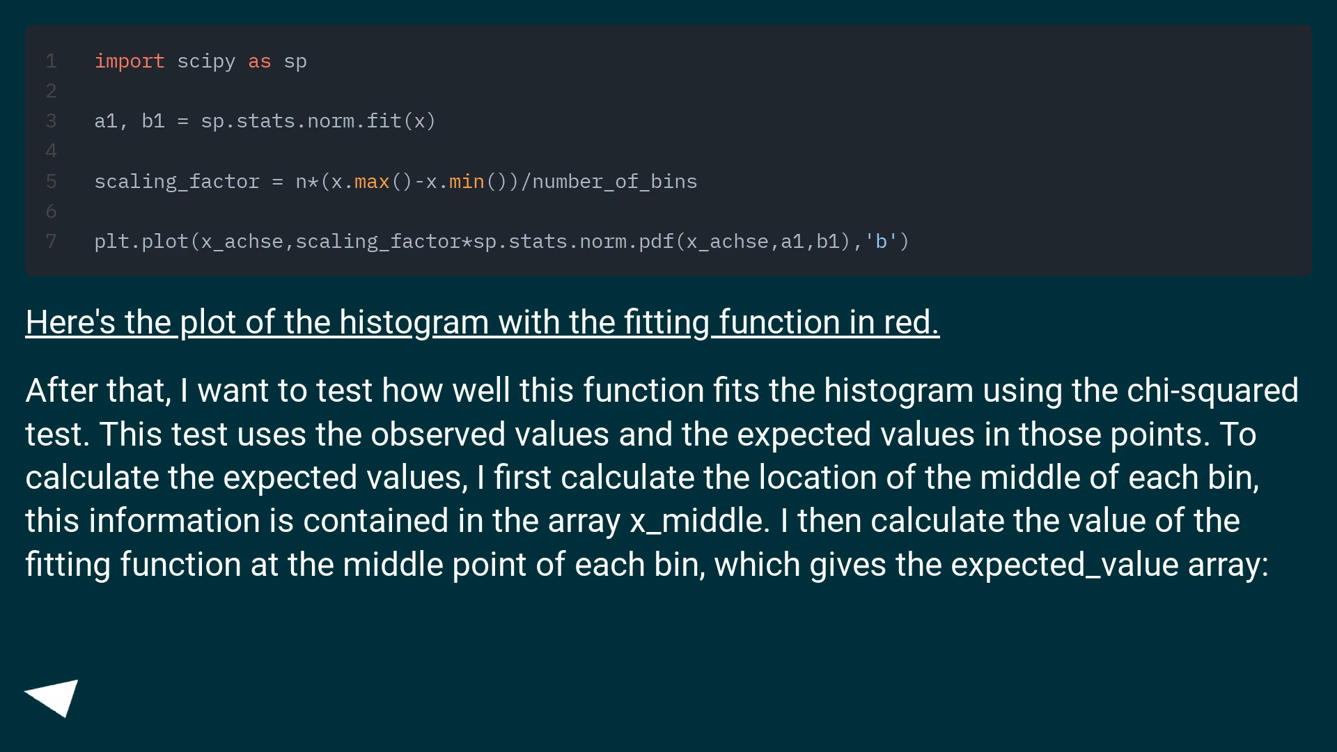
click(54, 695)
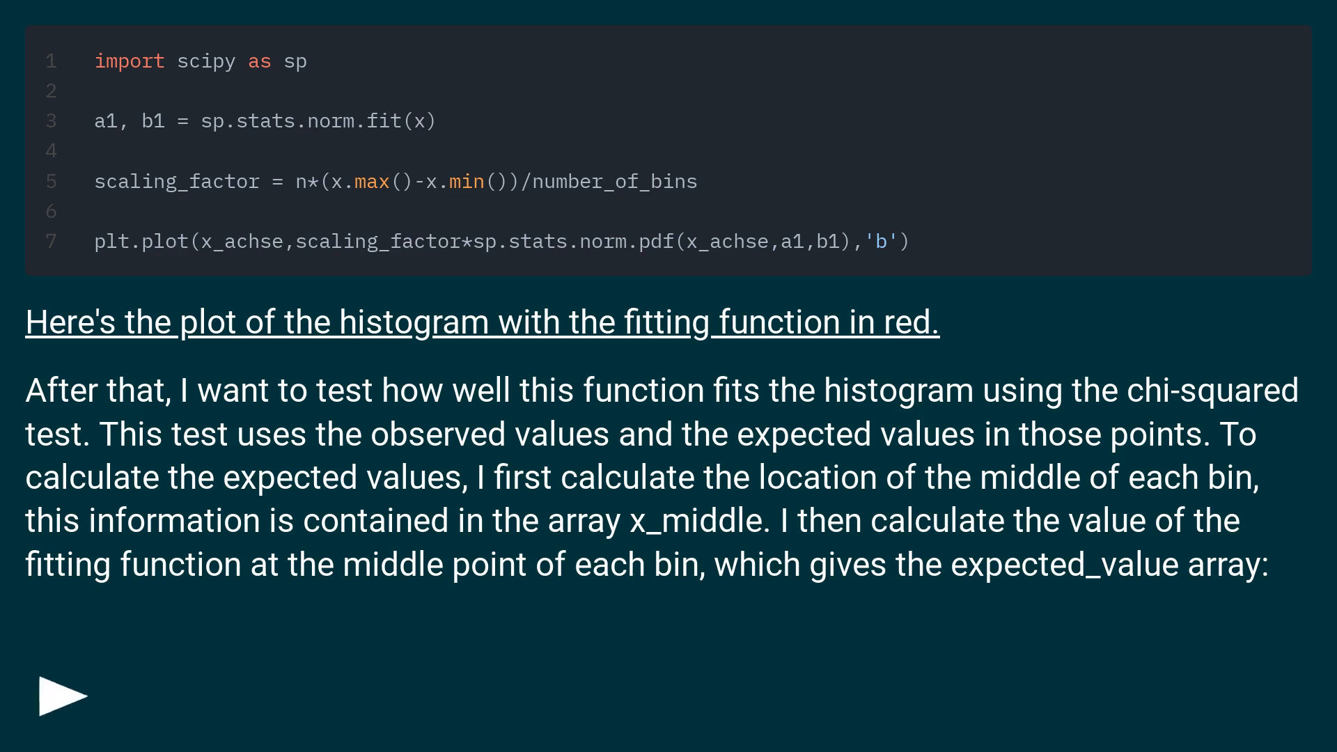
click(60, 695)
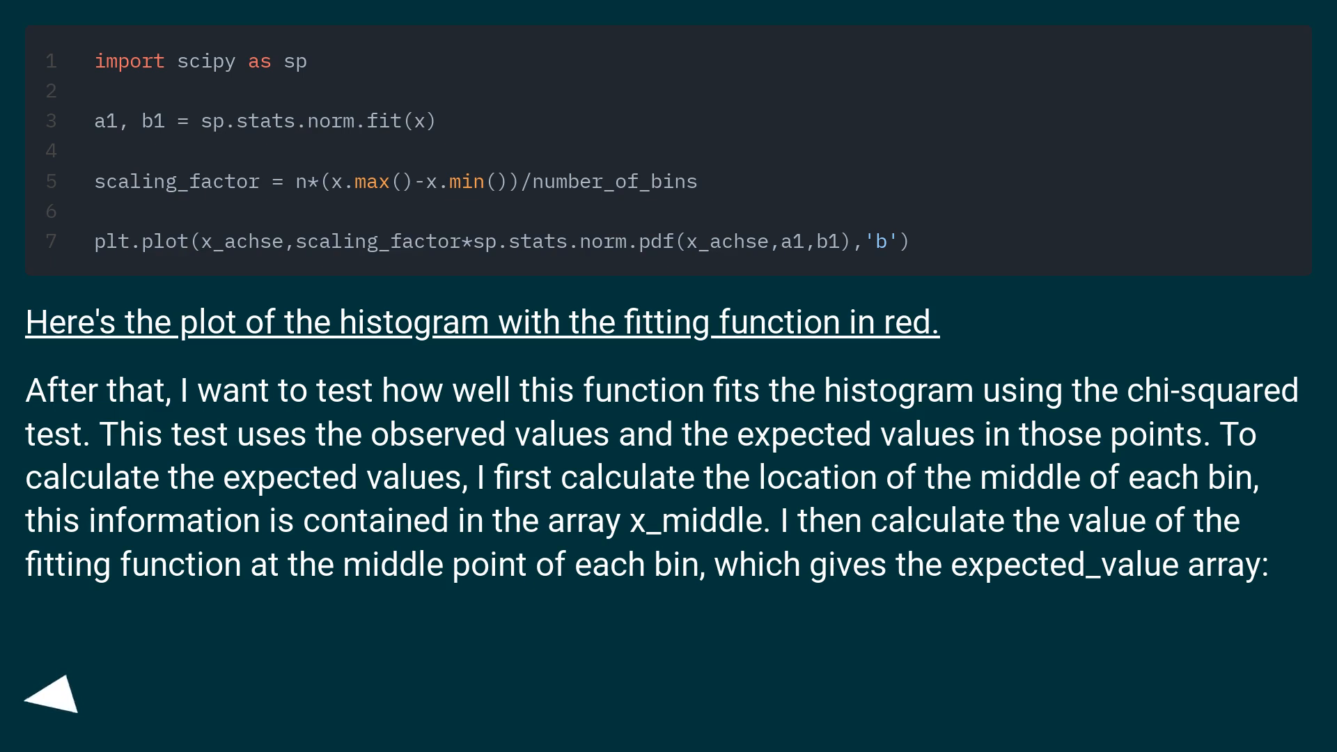
click(53, 698)
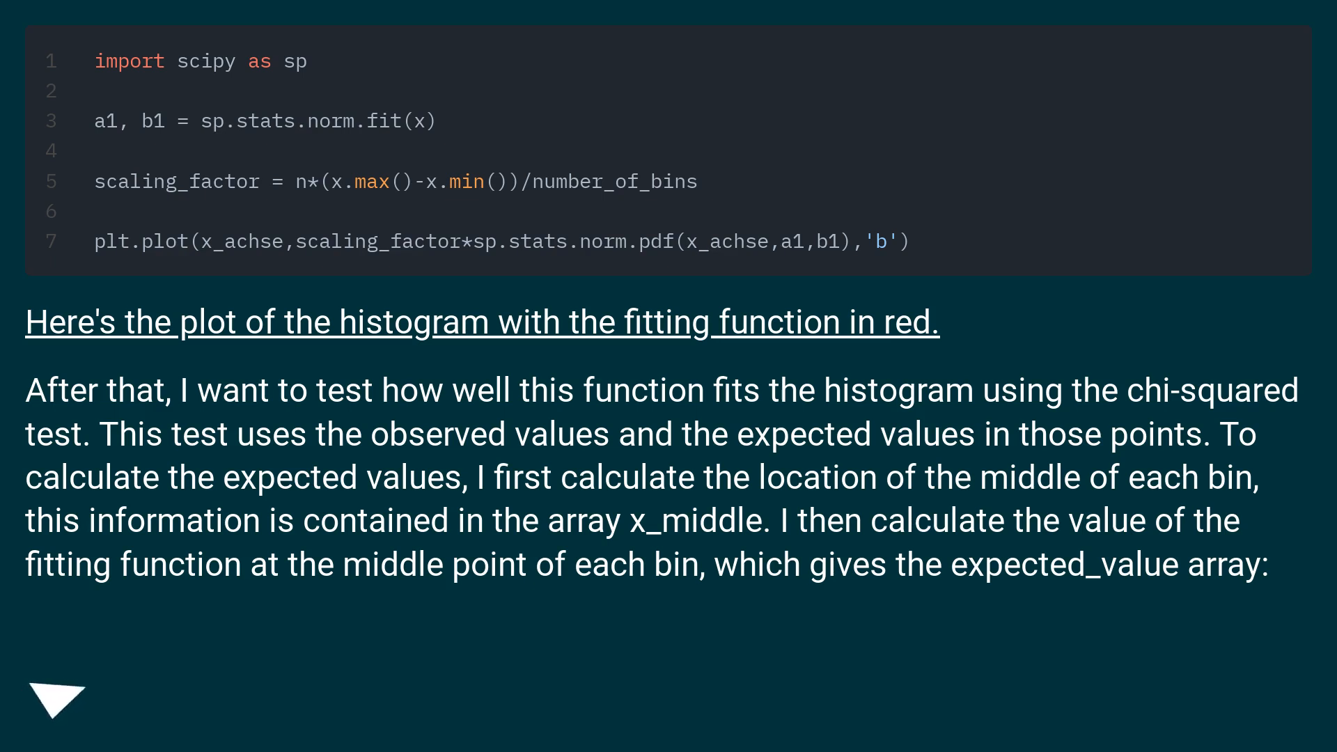
click(57, 702)
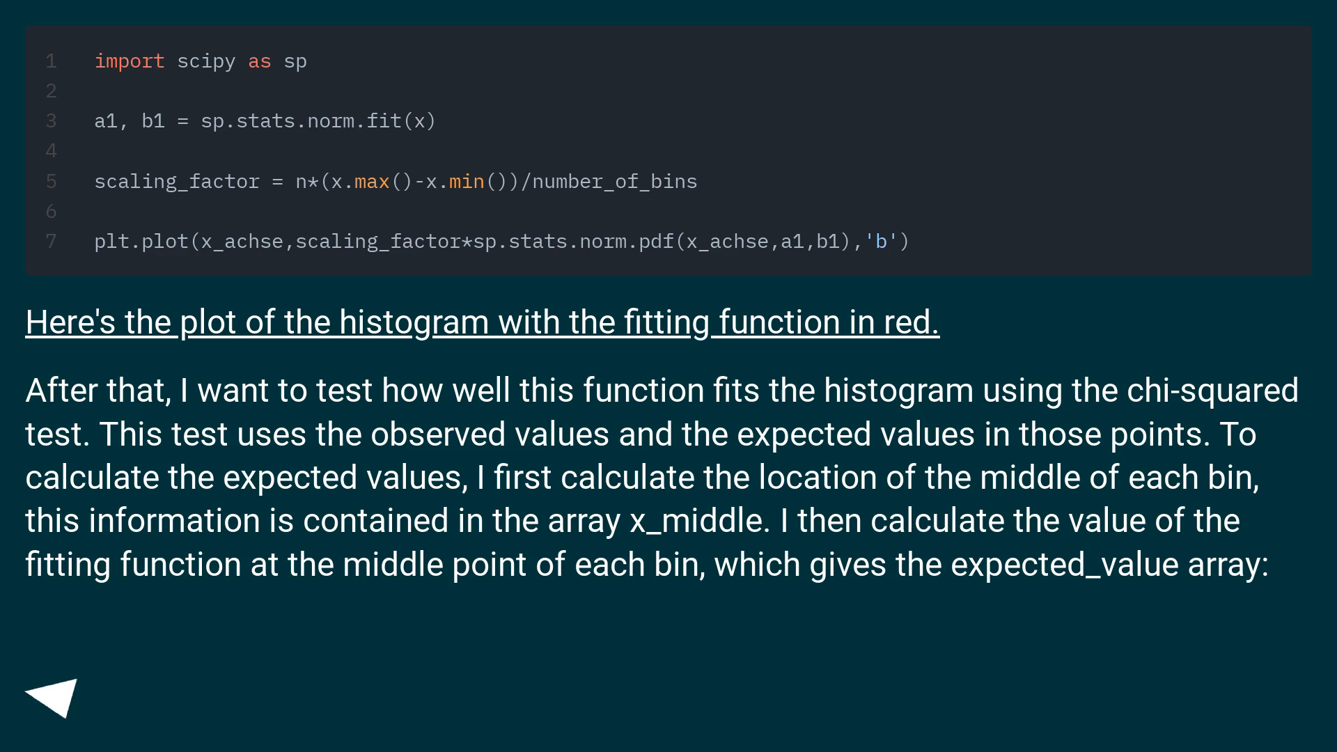
click(51, 695)
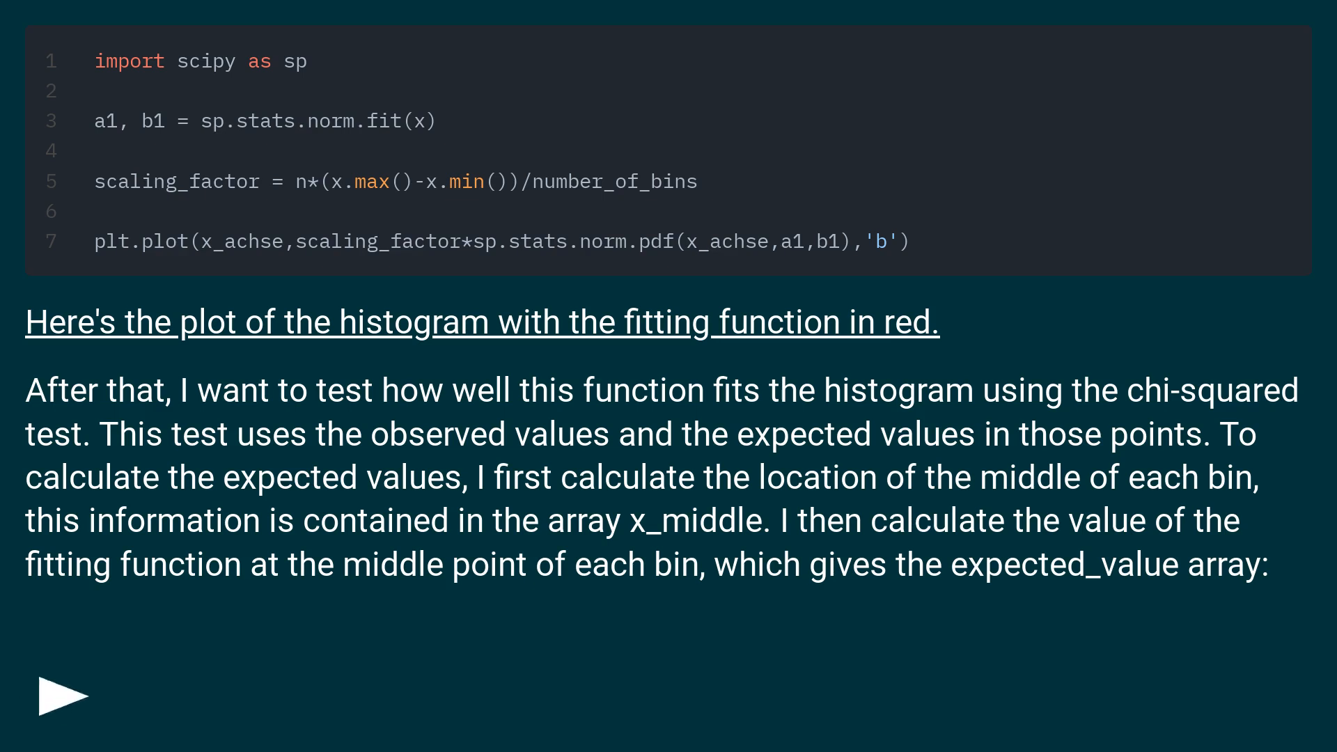
click(61, 695)
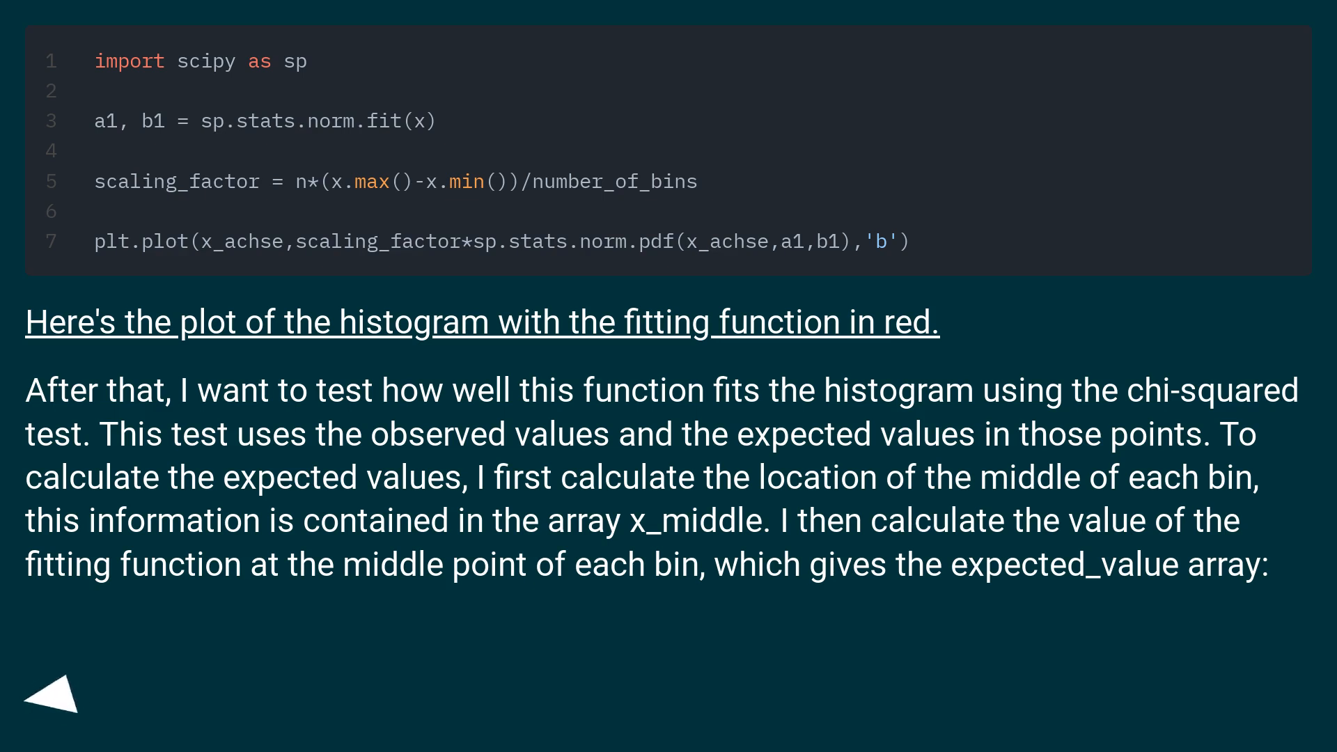
click(53, 698)
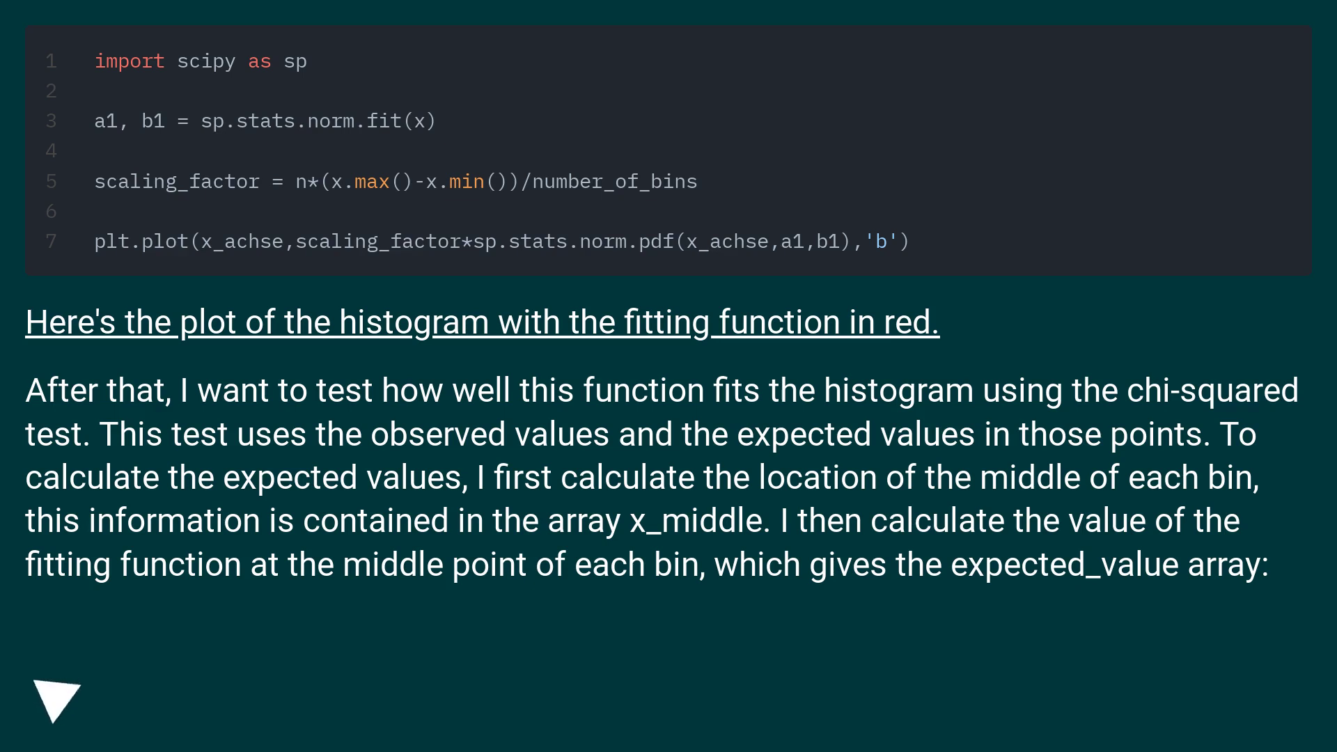
click(58, 703)
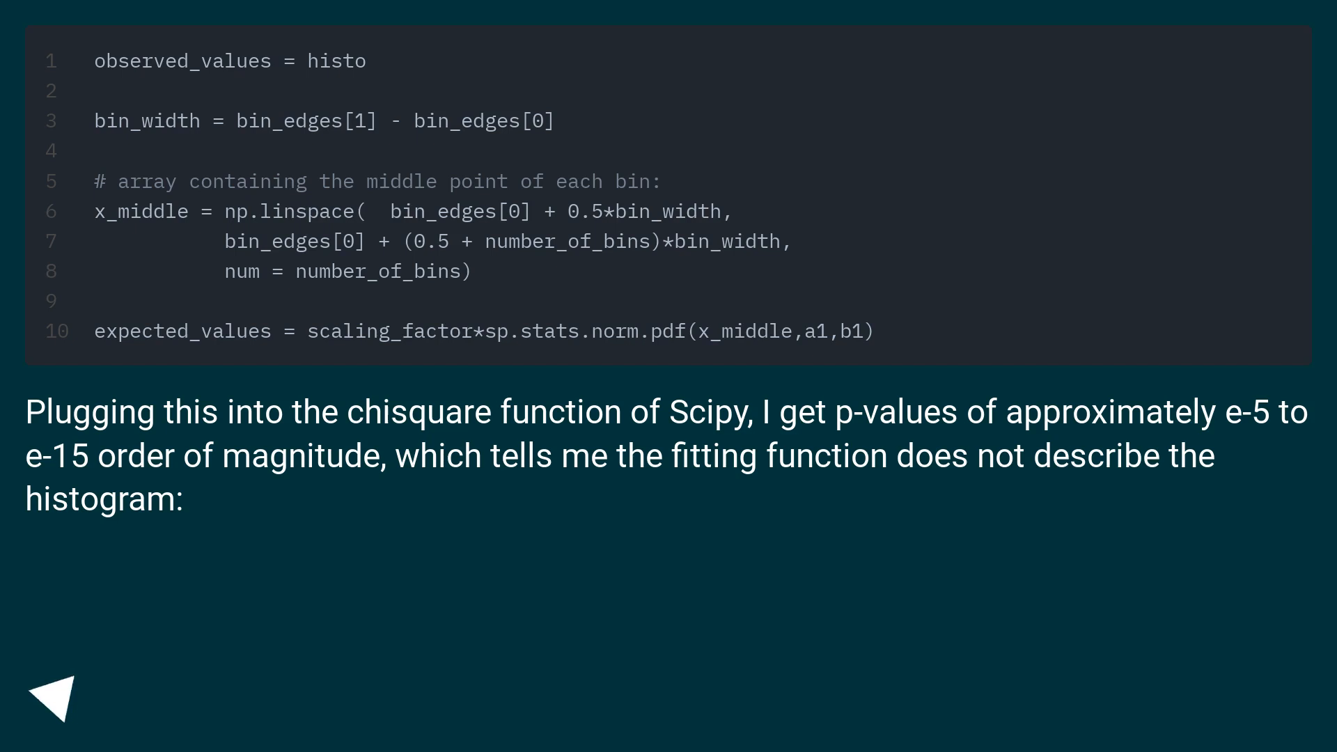
Step: Advance to the sp.stats.chisquare print call with ddof=2 and the author's request for help
click(58, 694)
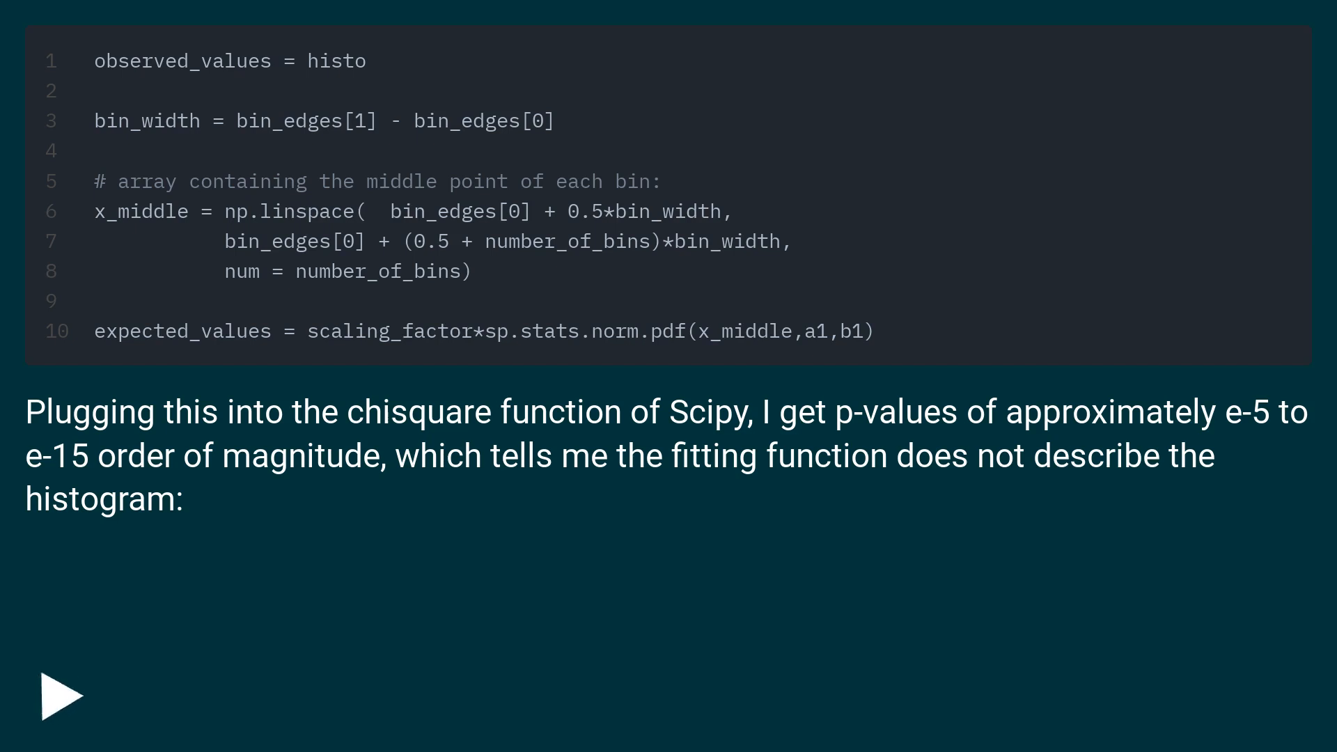
click(61, 695)
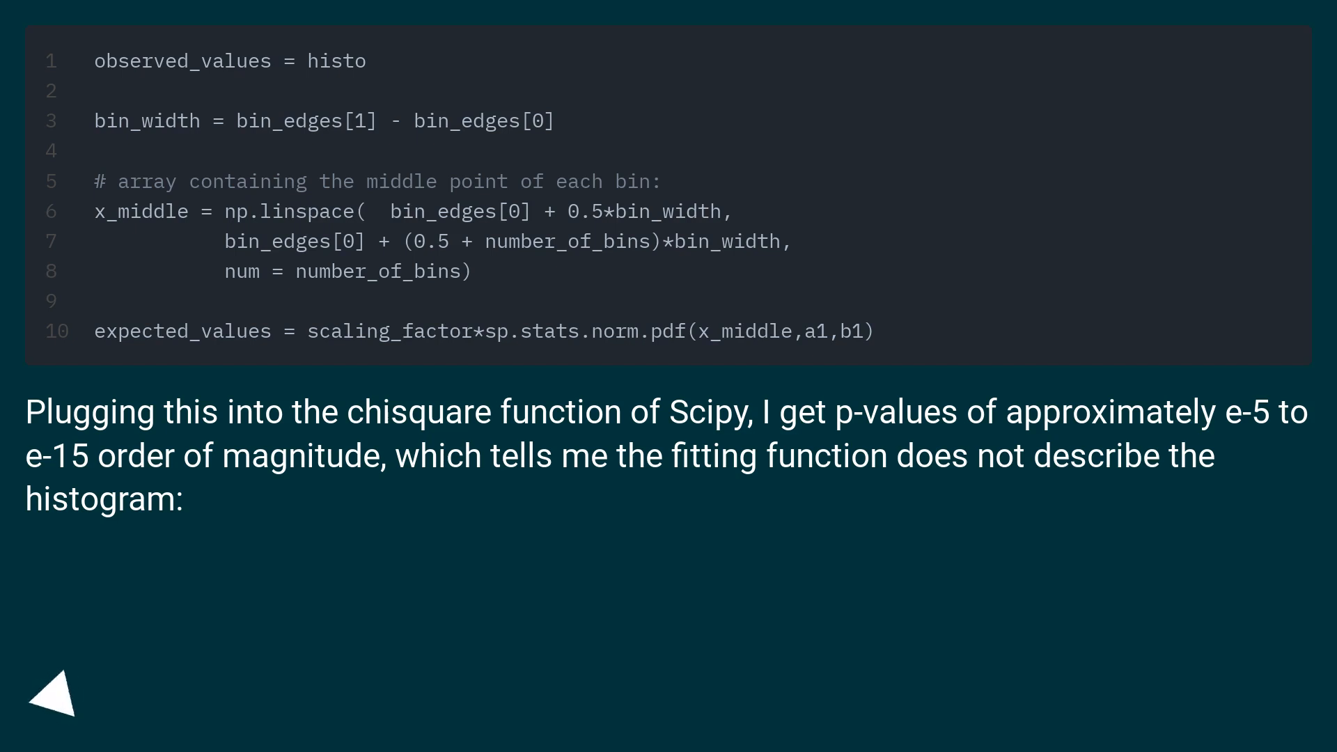
click(53, 694)
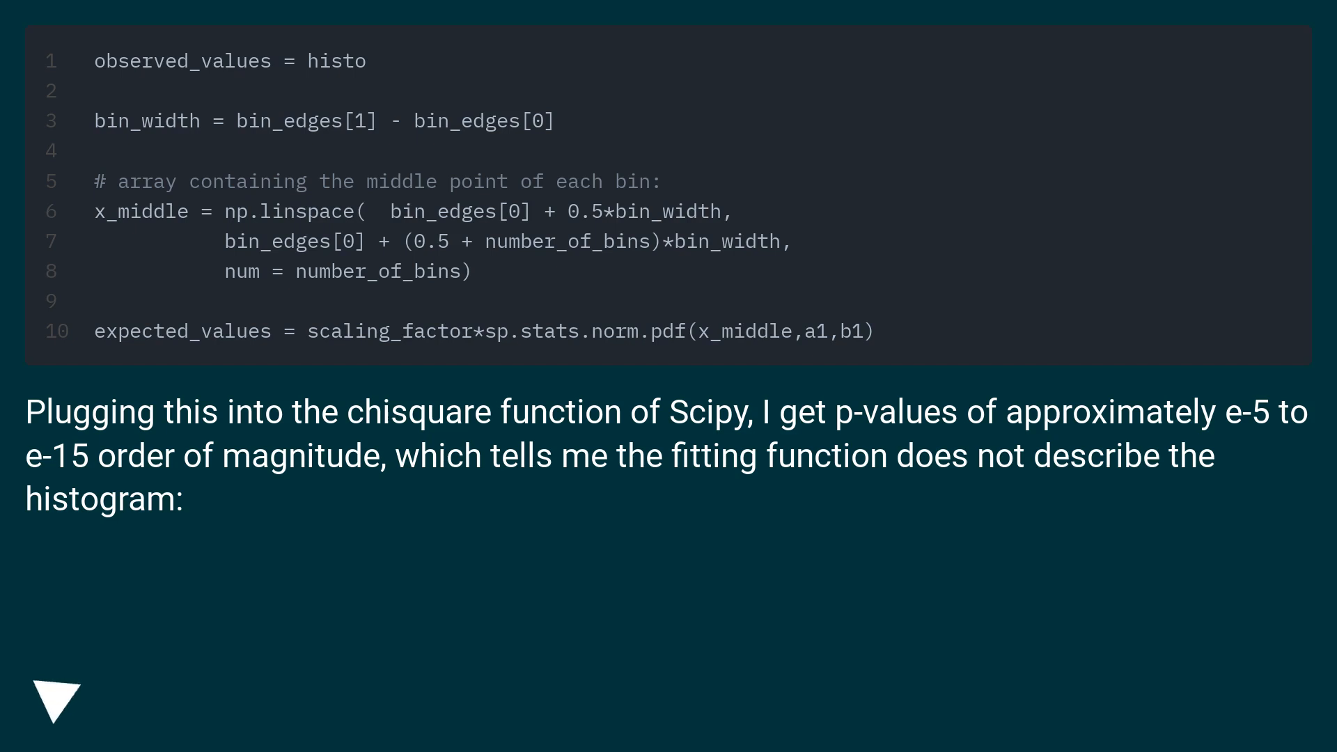
click(56, 706)
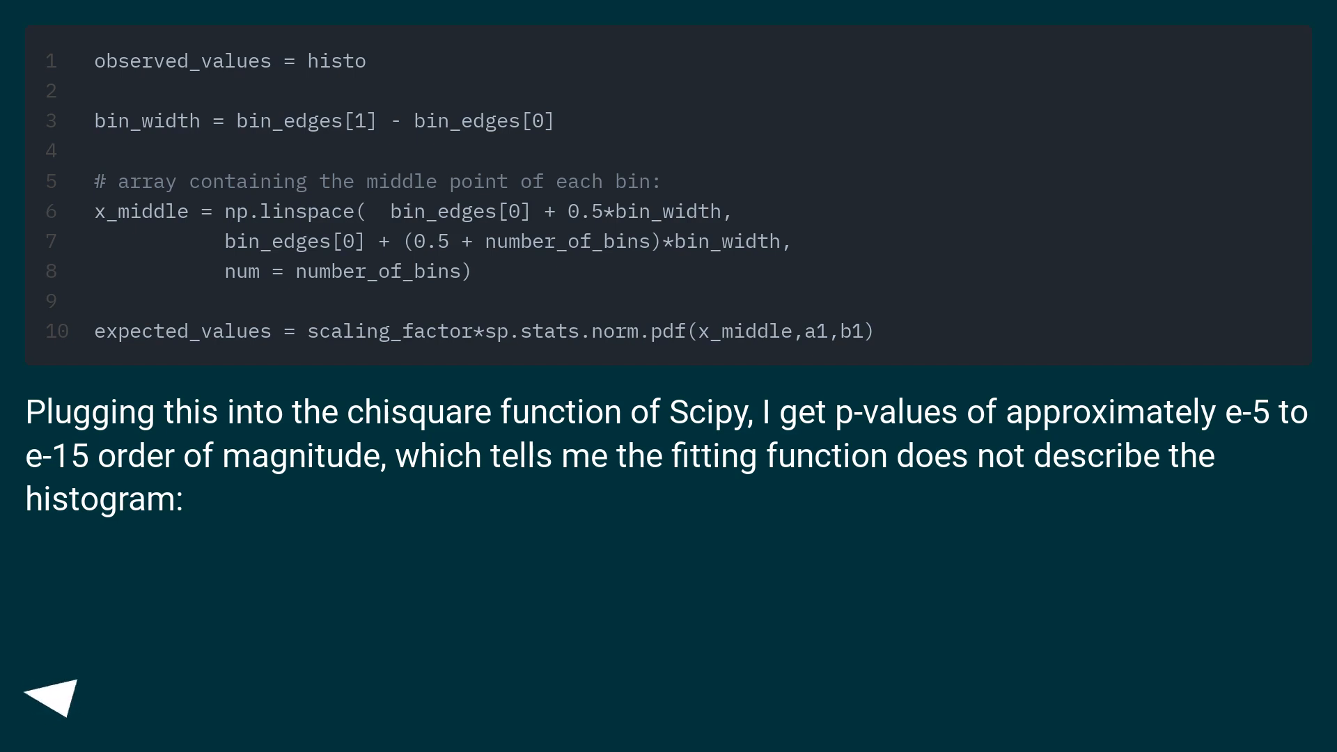
click(50, 694)
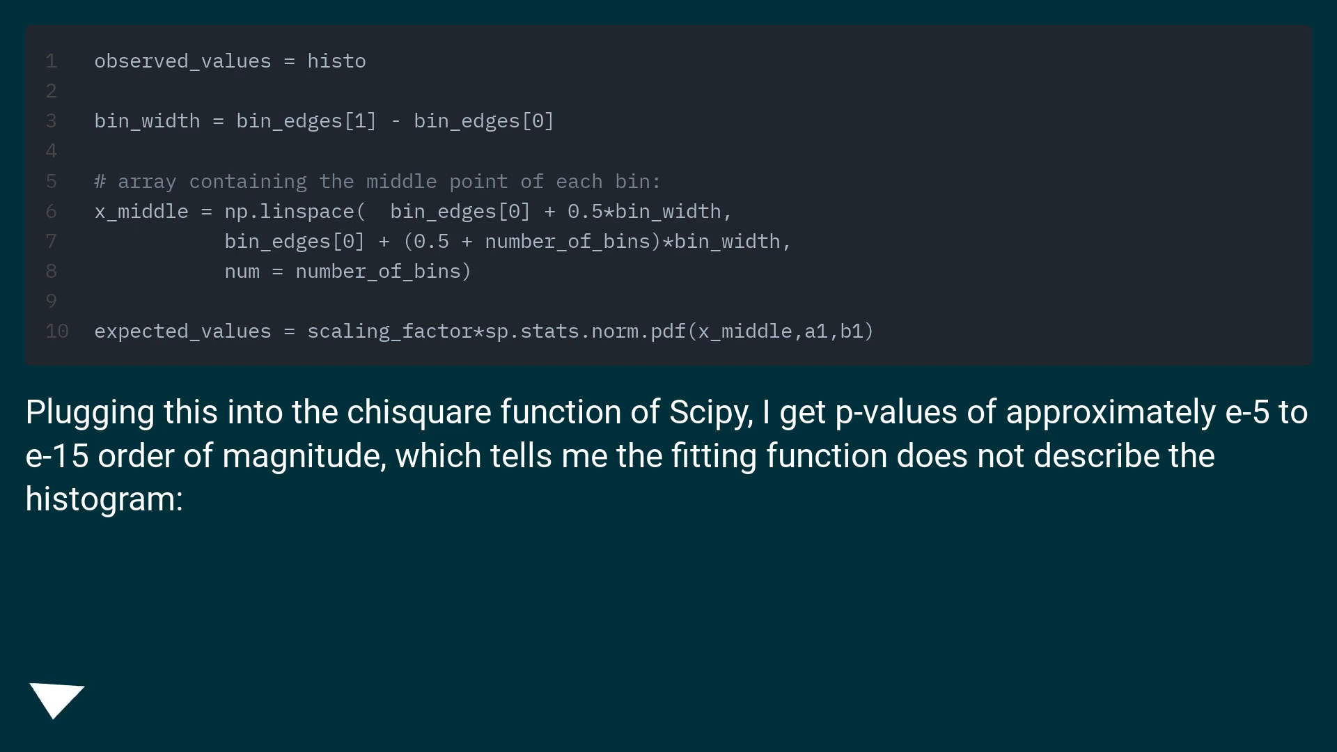
click(57, 699)
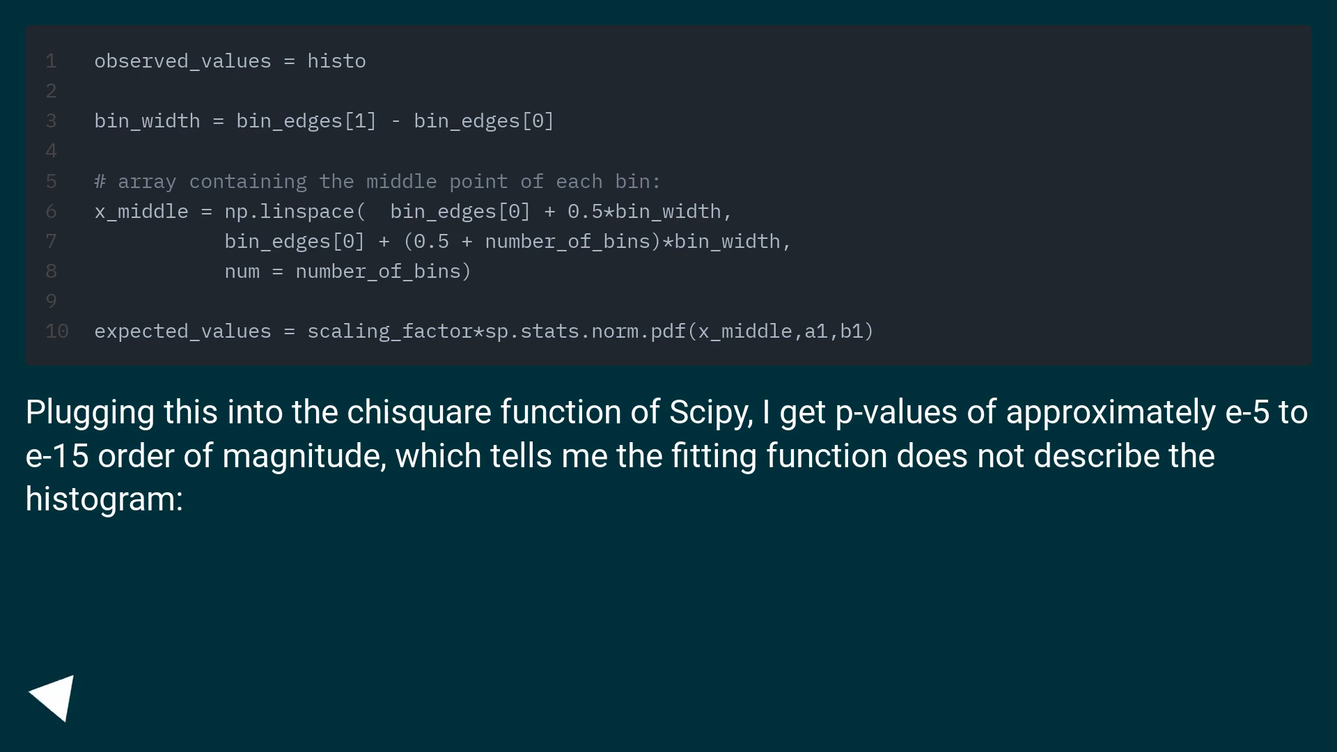
click(56, 695)
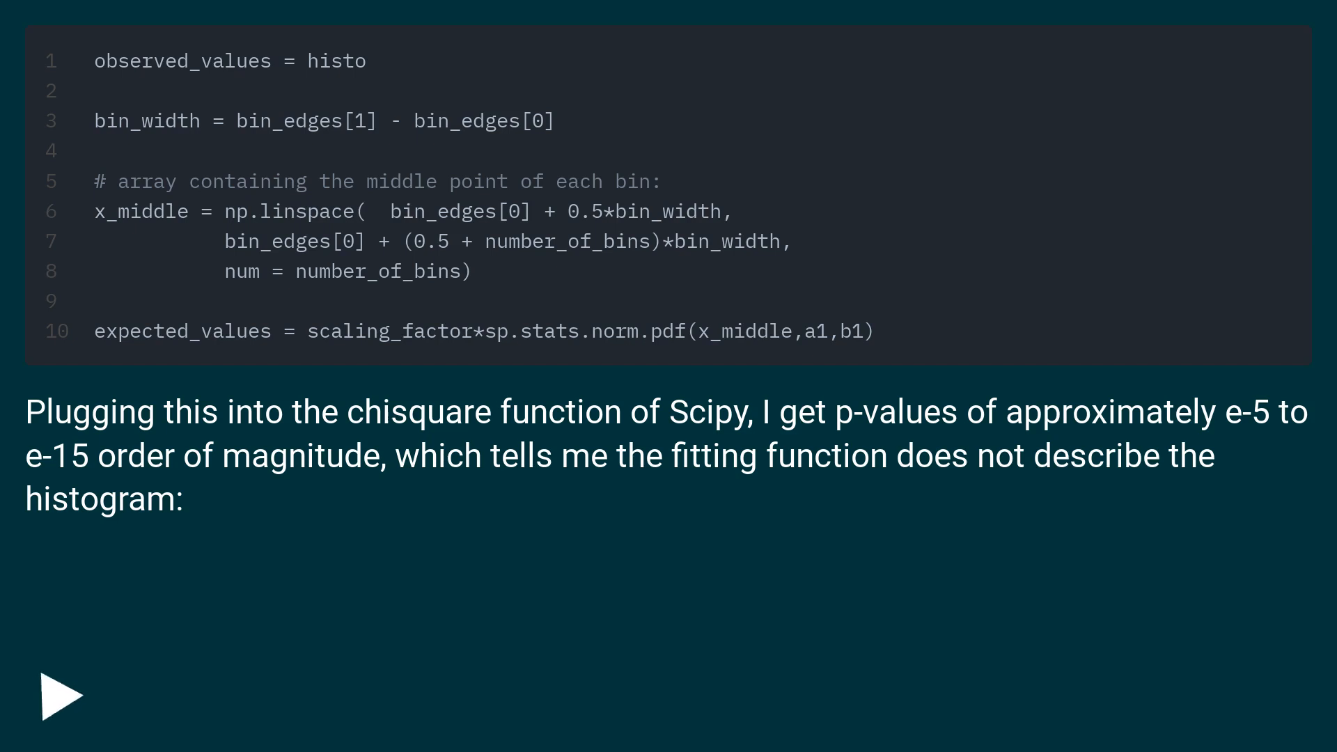
click(62, 694)
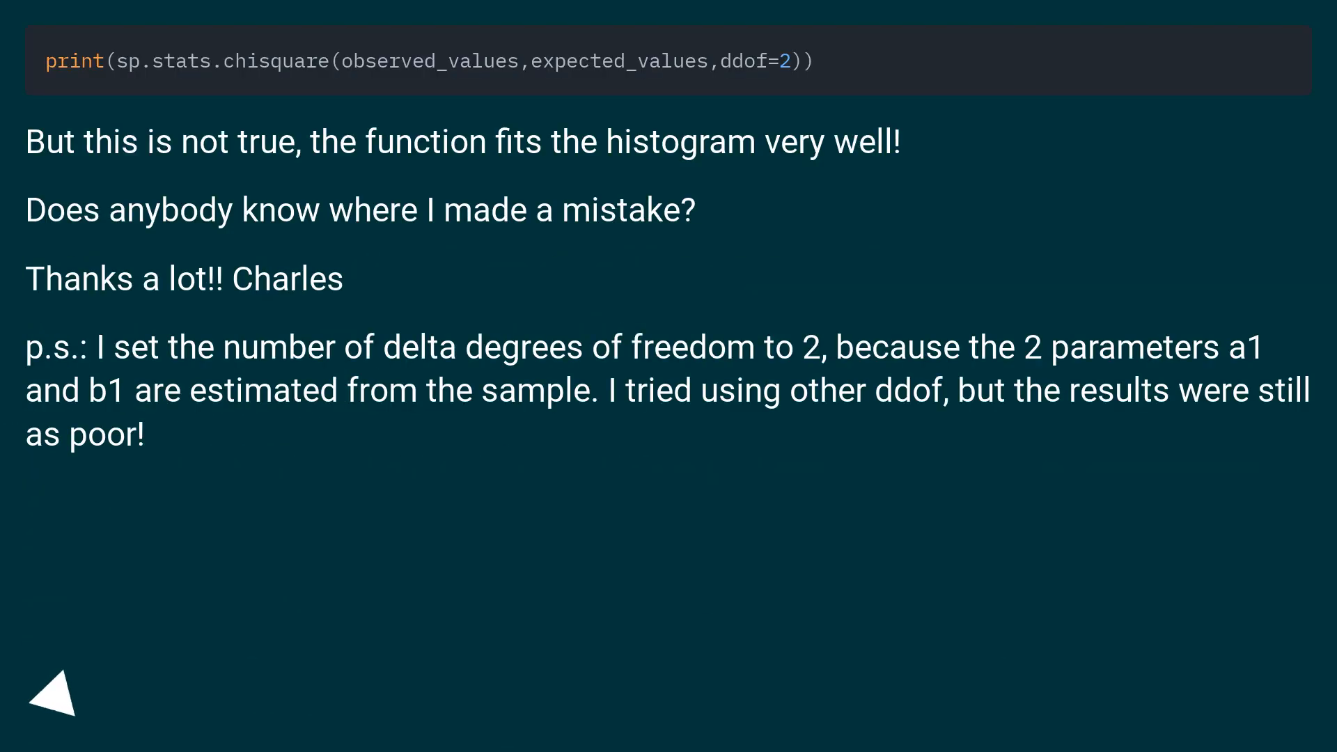
click(52, 694)
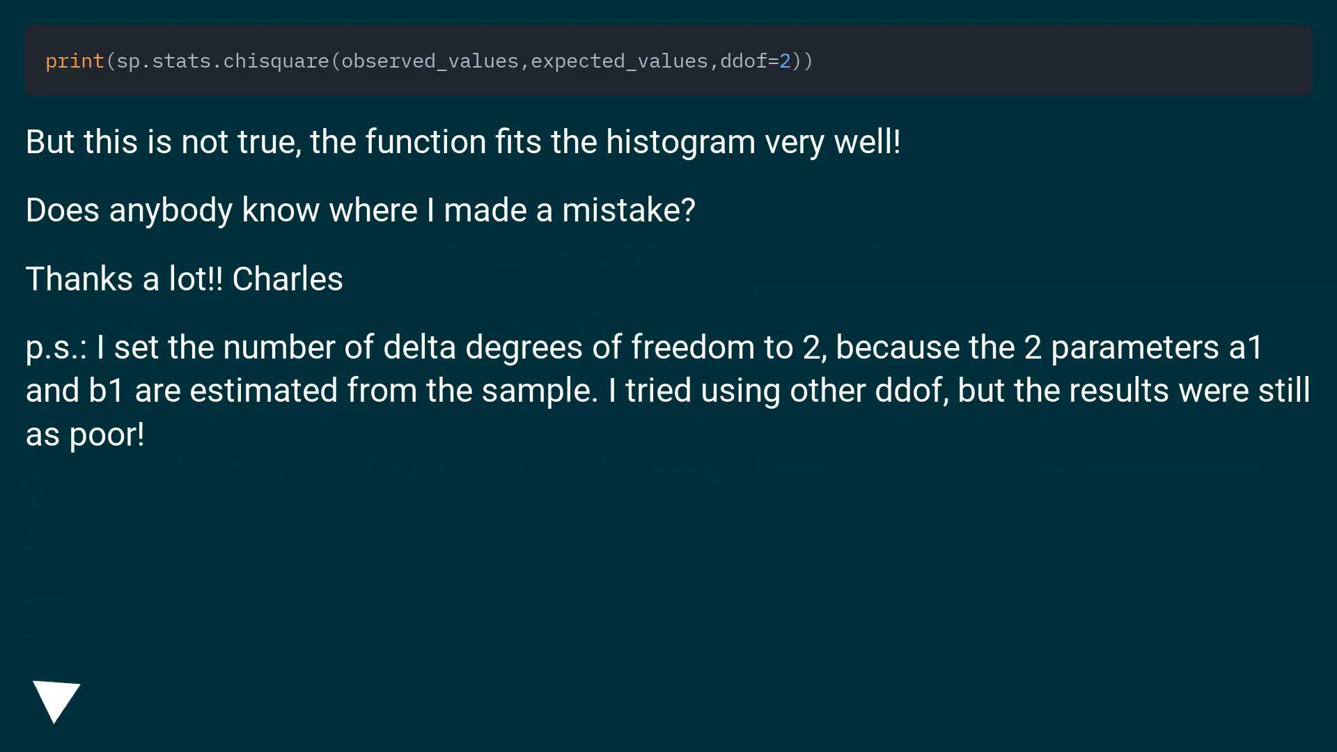
click(57, 704)
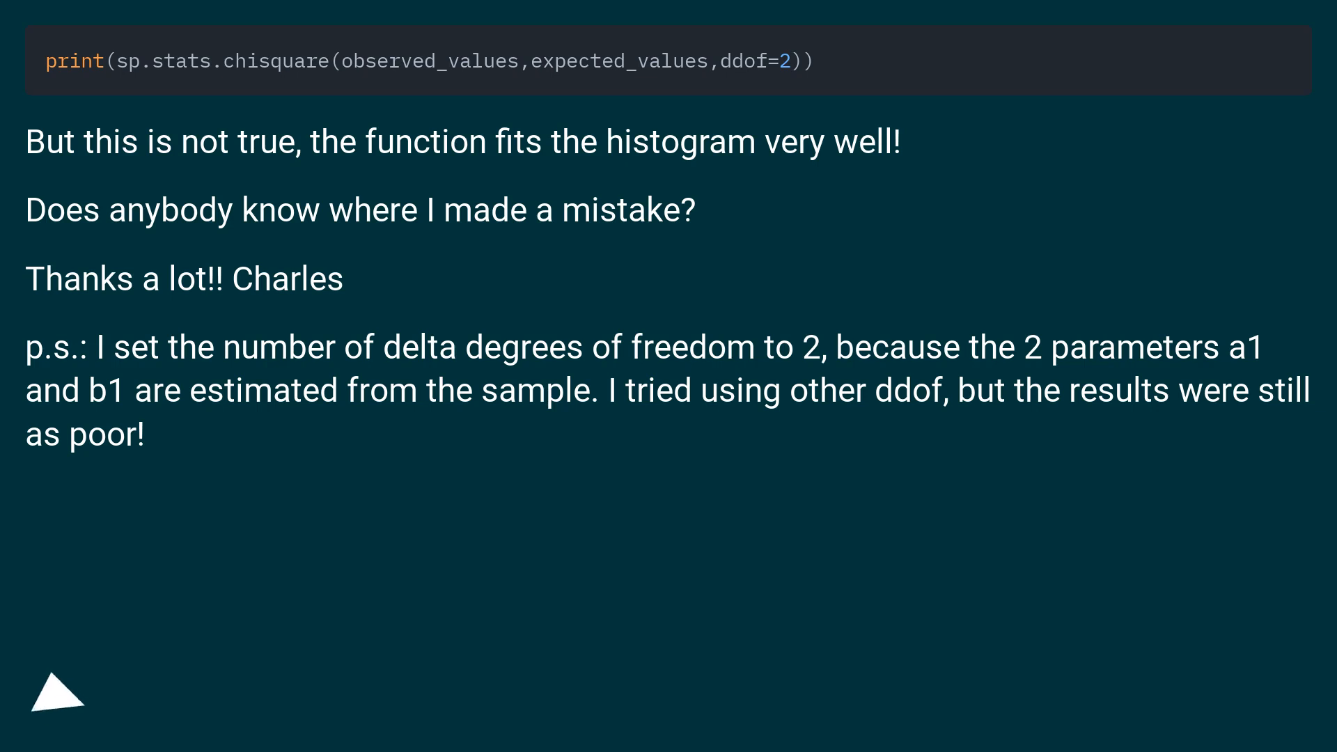
click(56, 692)
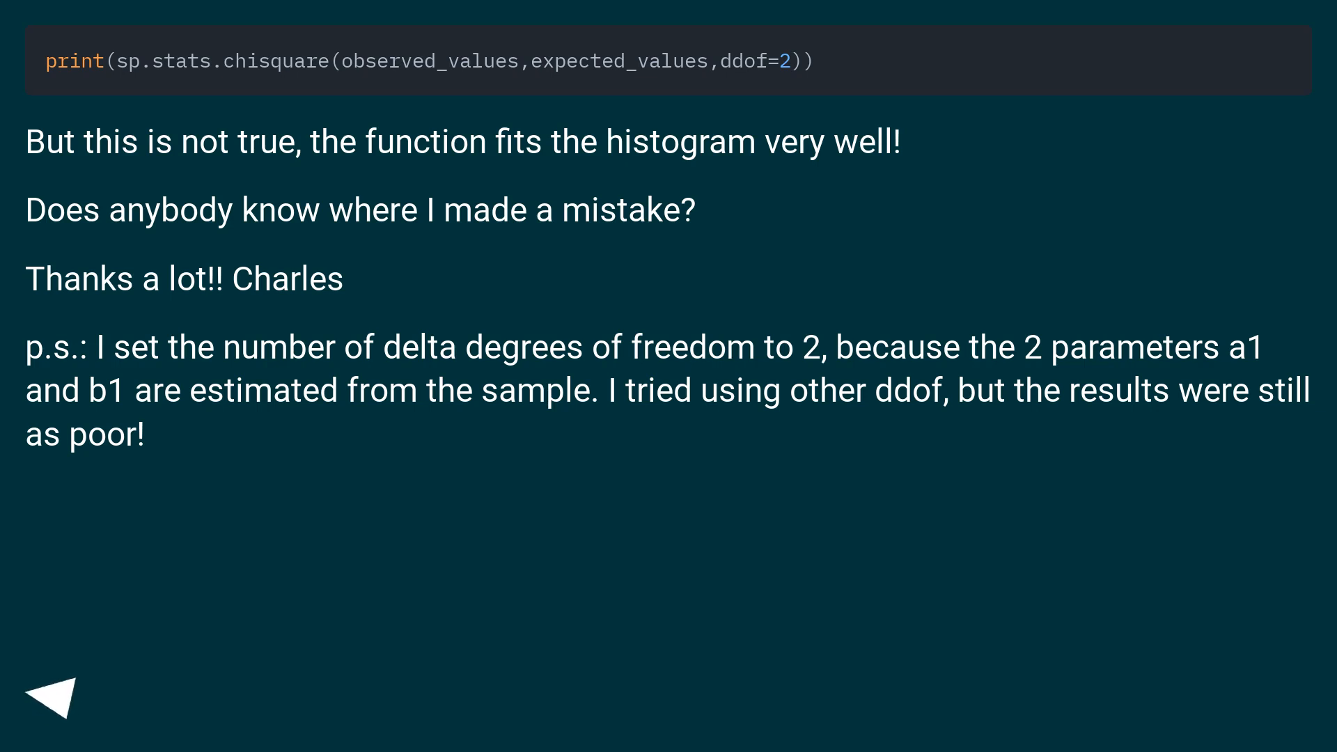
click(54, 696)
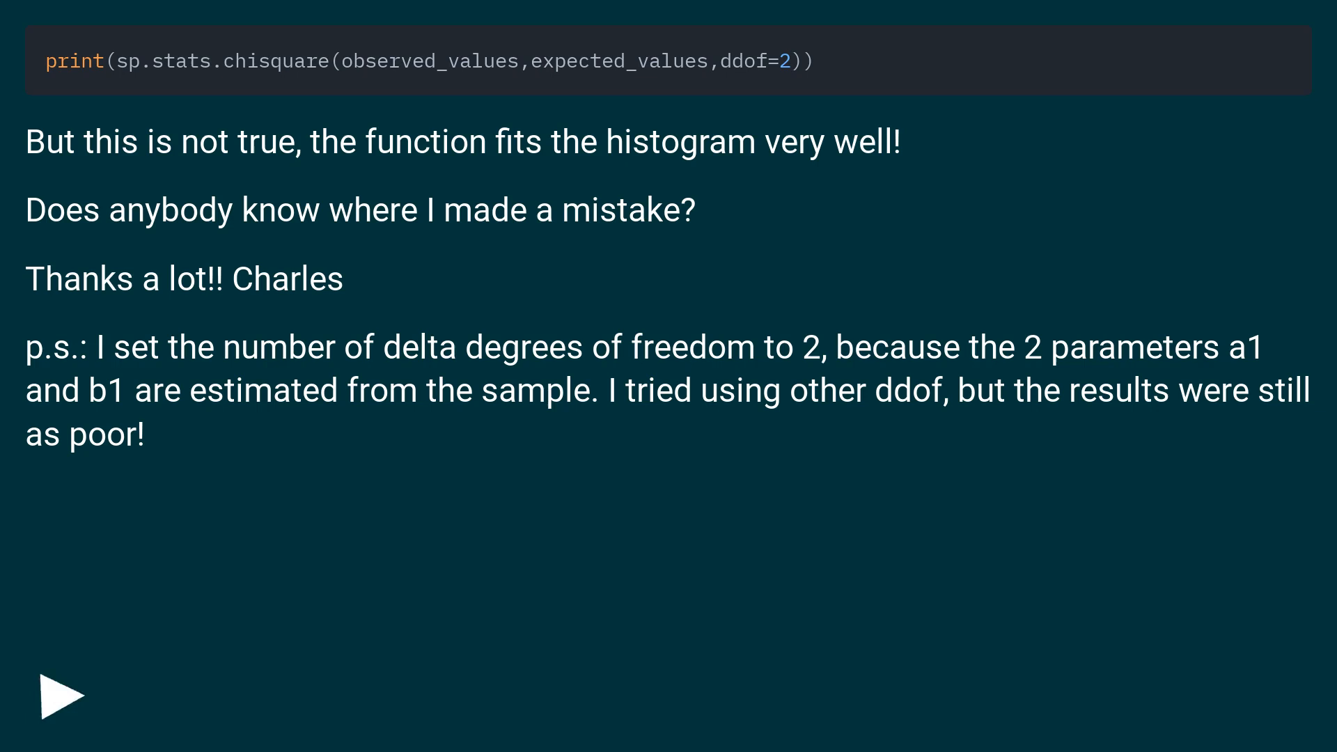
click(60, 695)
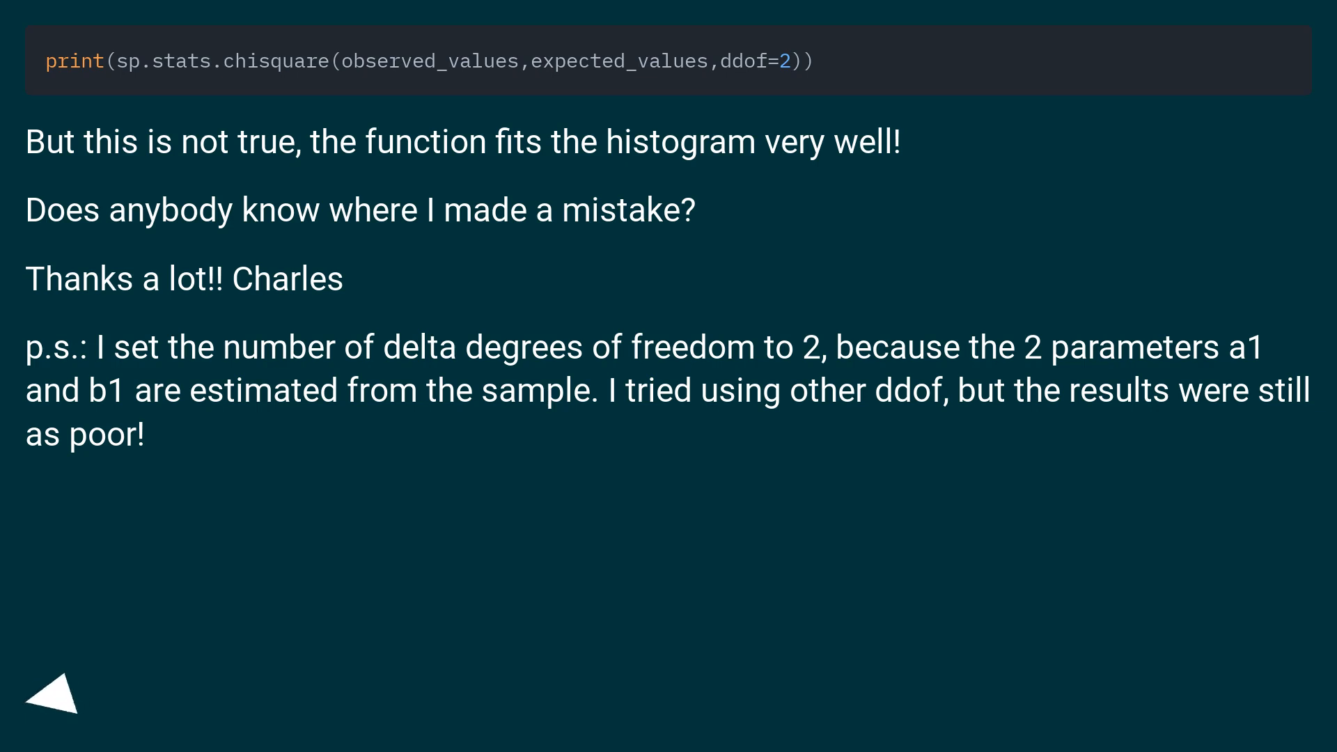
click(54, 697)
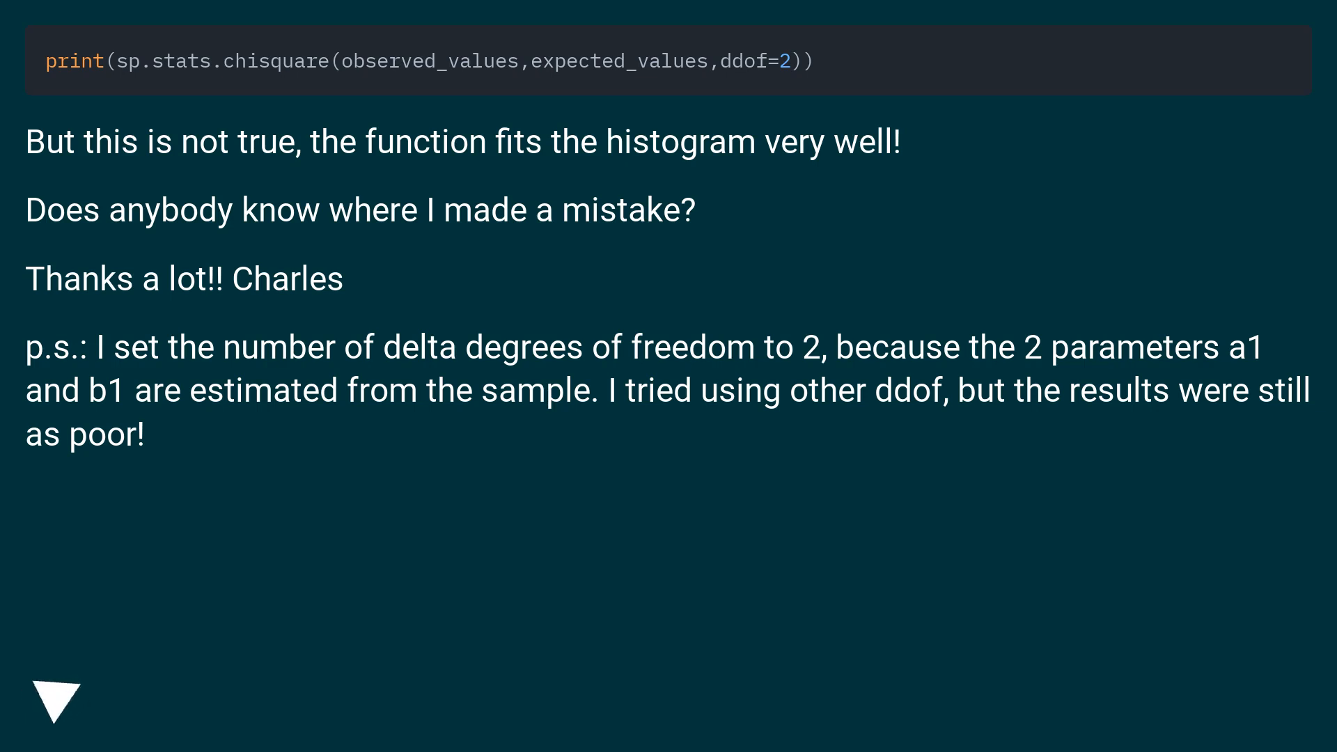
click(58, 691)
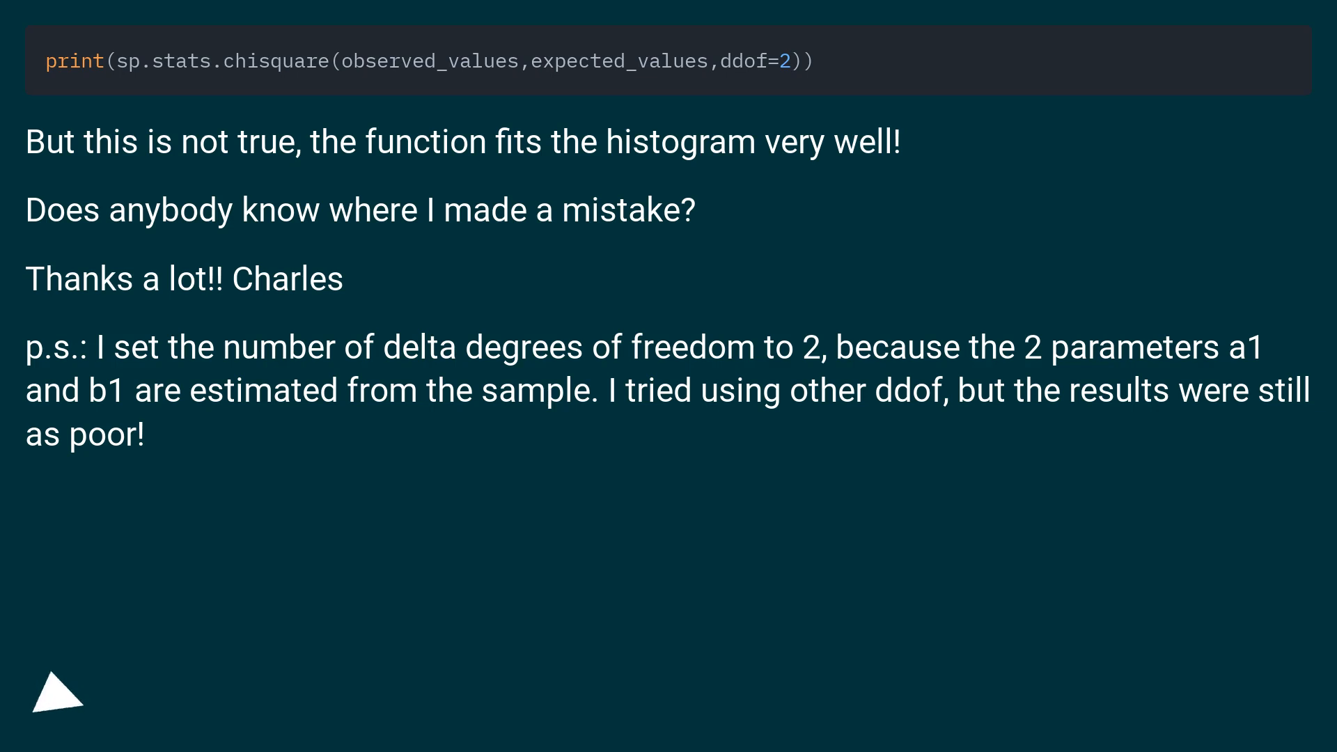
click(58, 693)
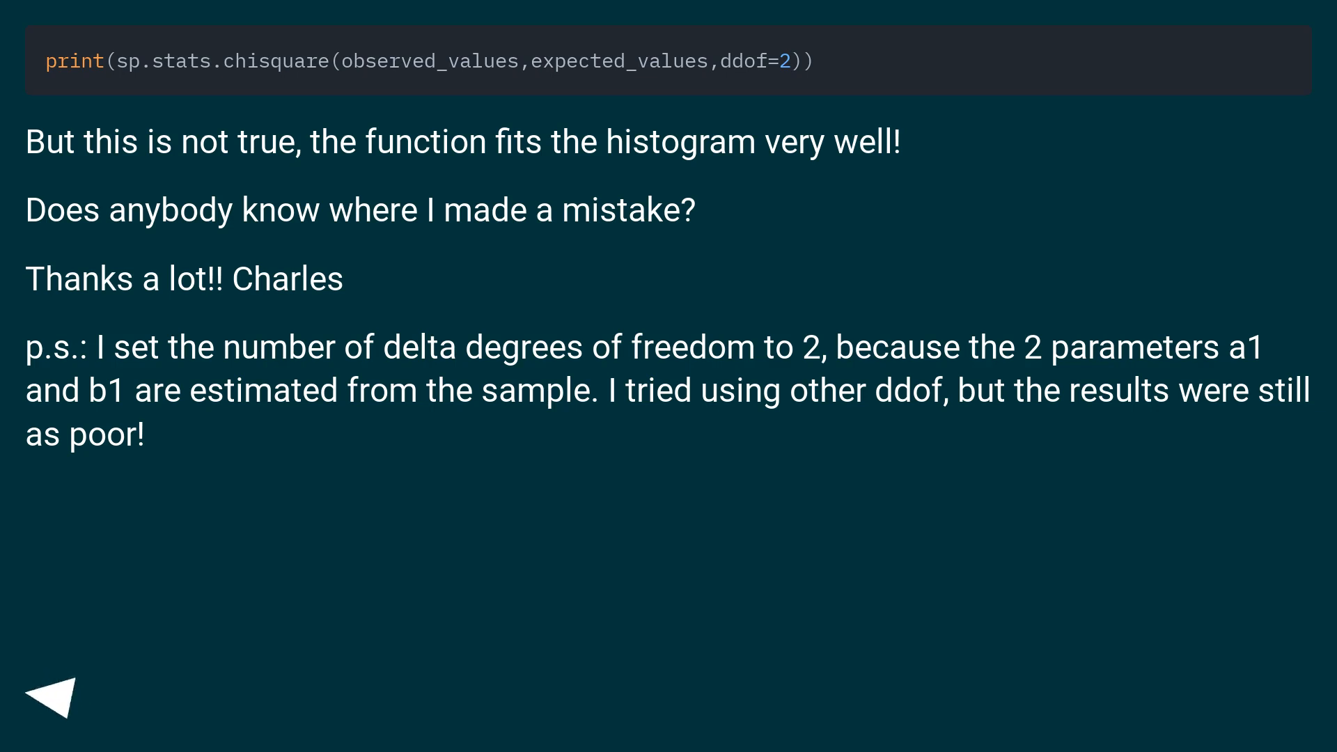
click(56, 695)
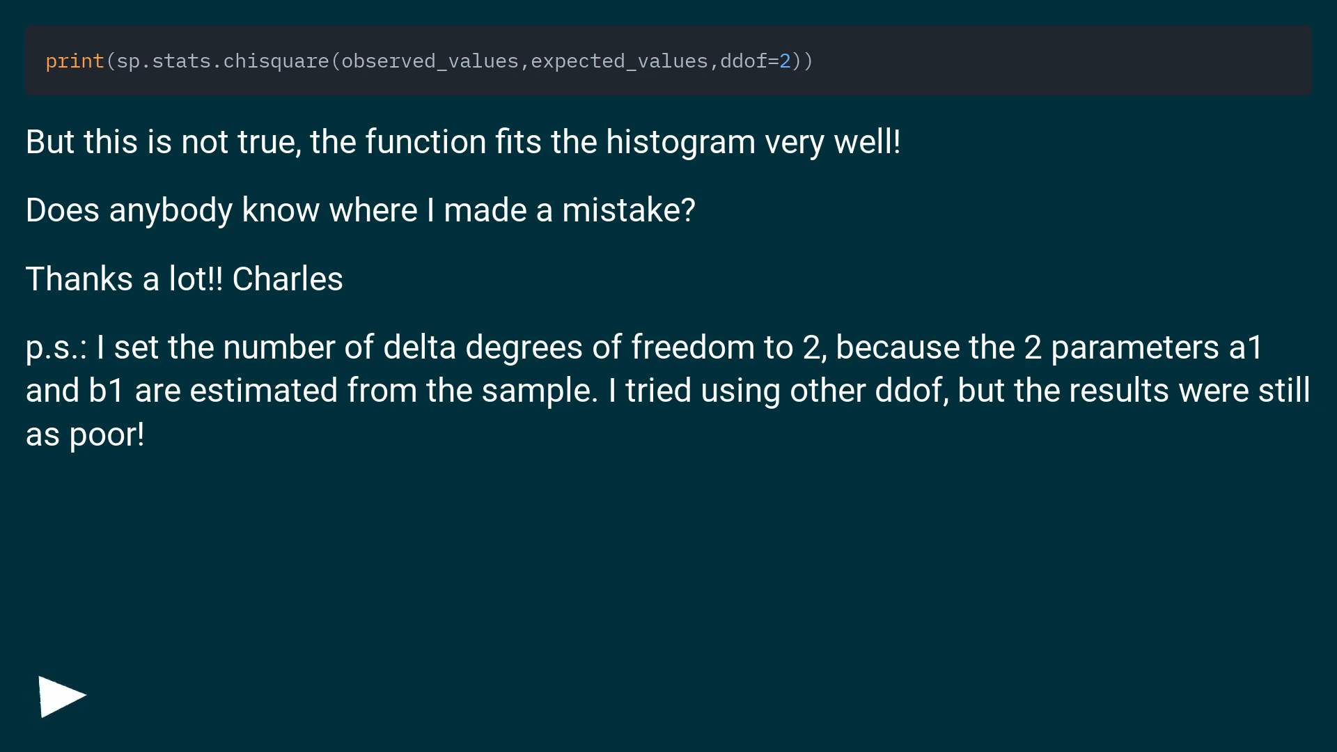
click(62, 695)
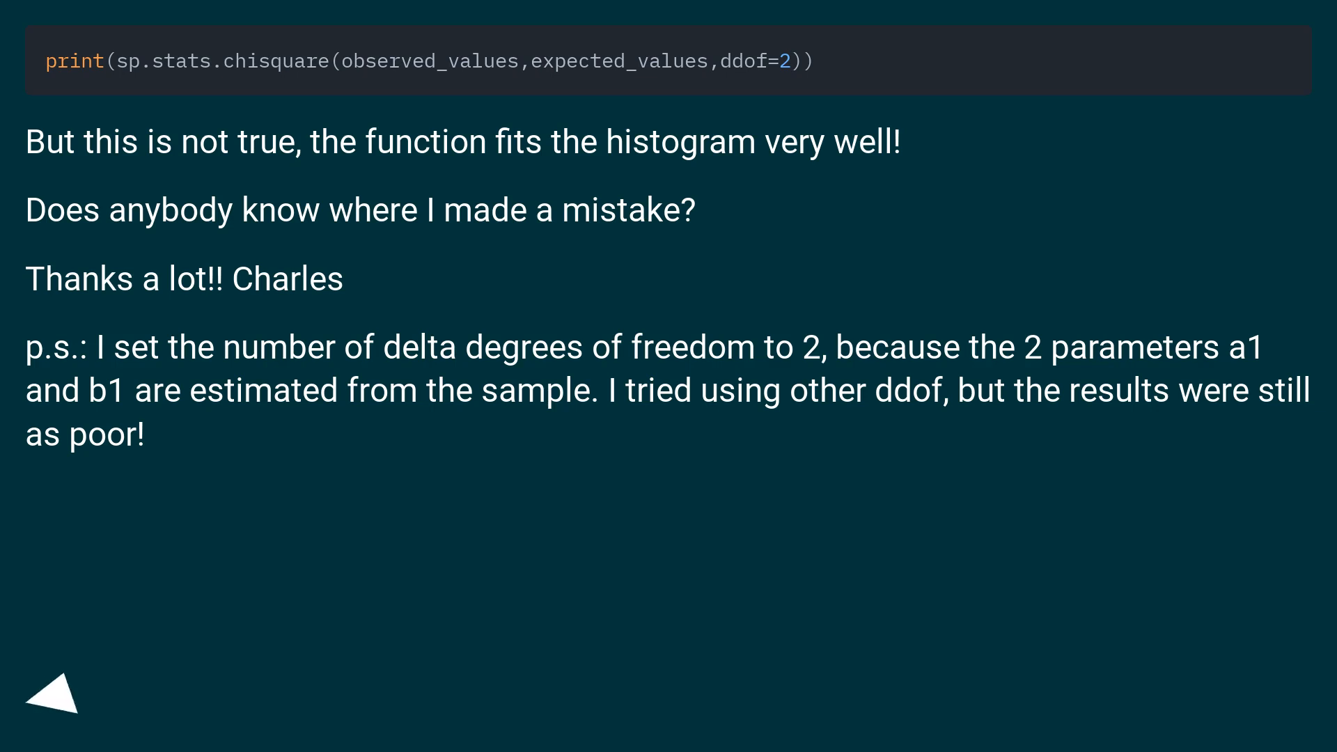
click(54, 693)
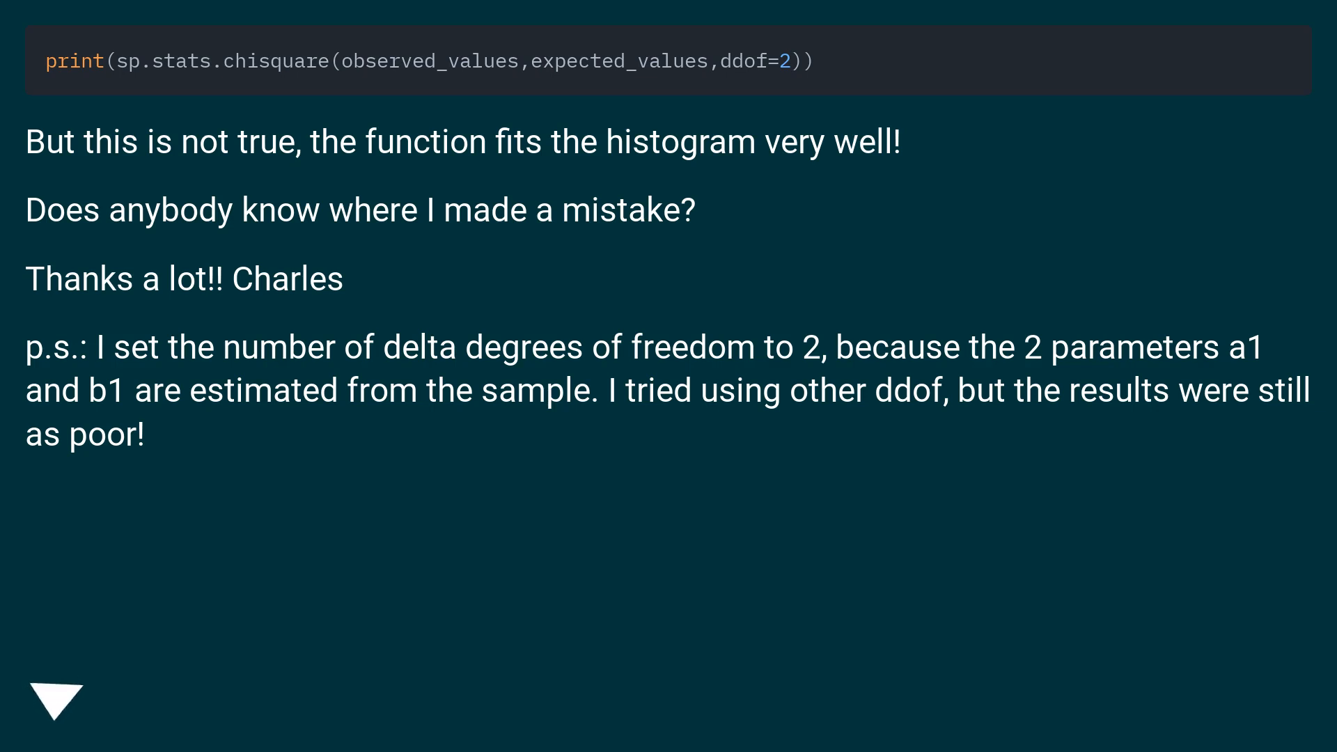
click(56, 702)
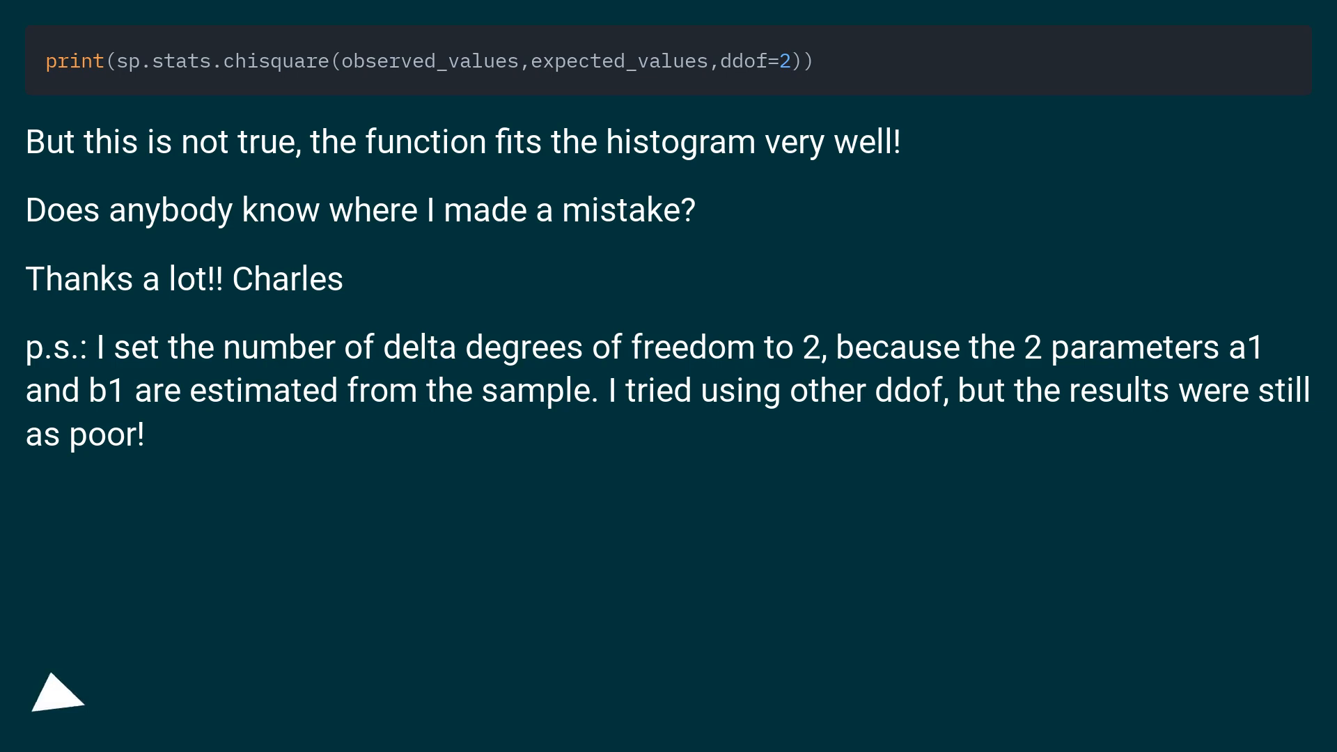
click(58, 694)
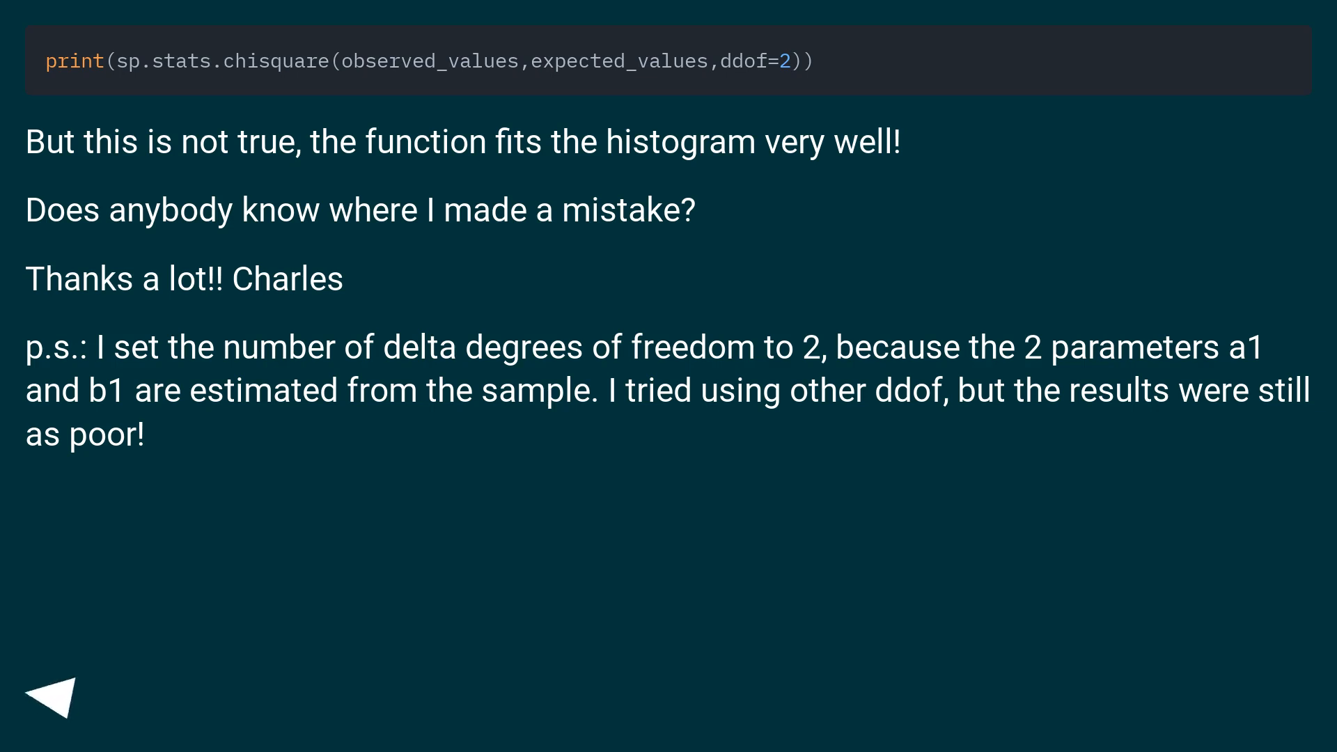
click(53, 696)
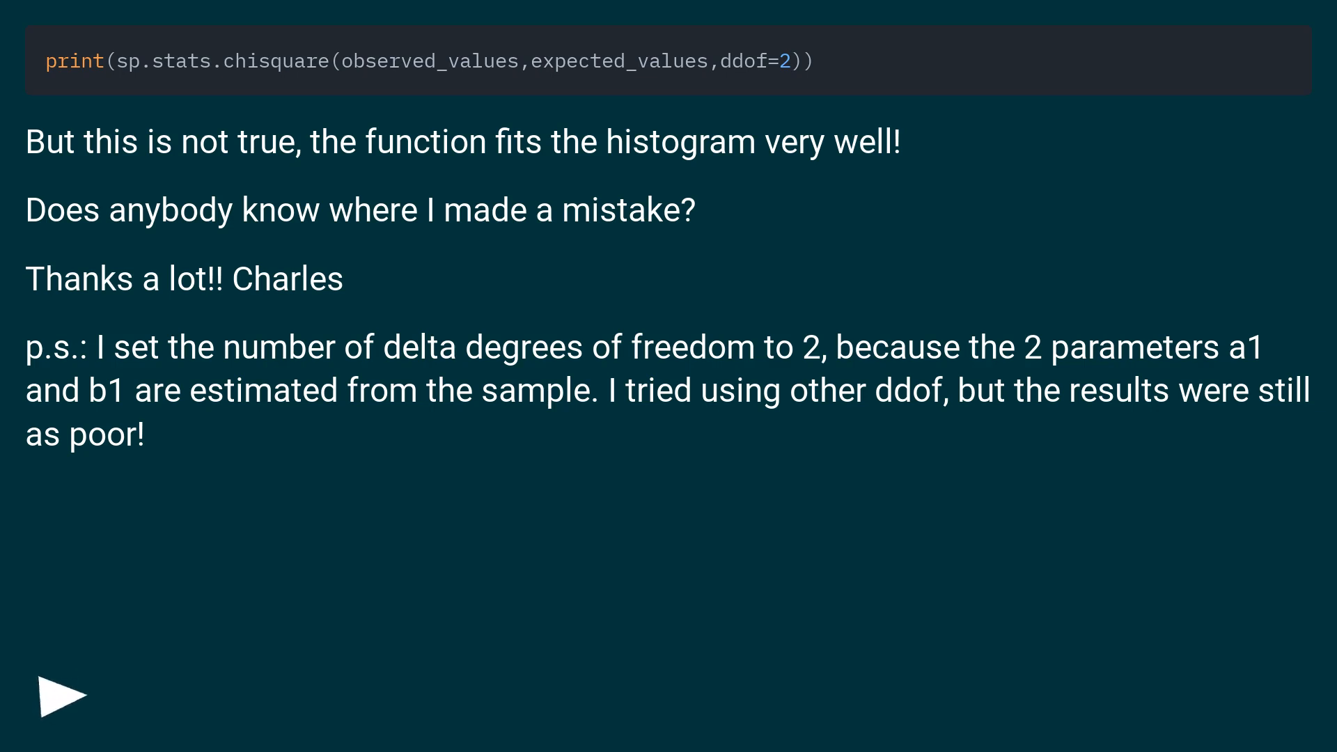
click(60, 695)
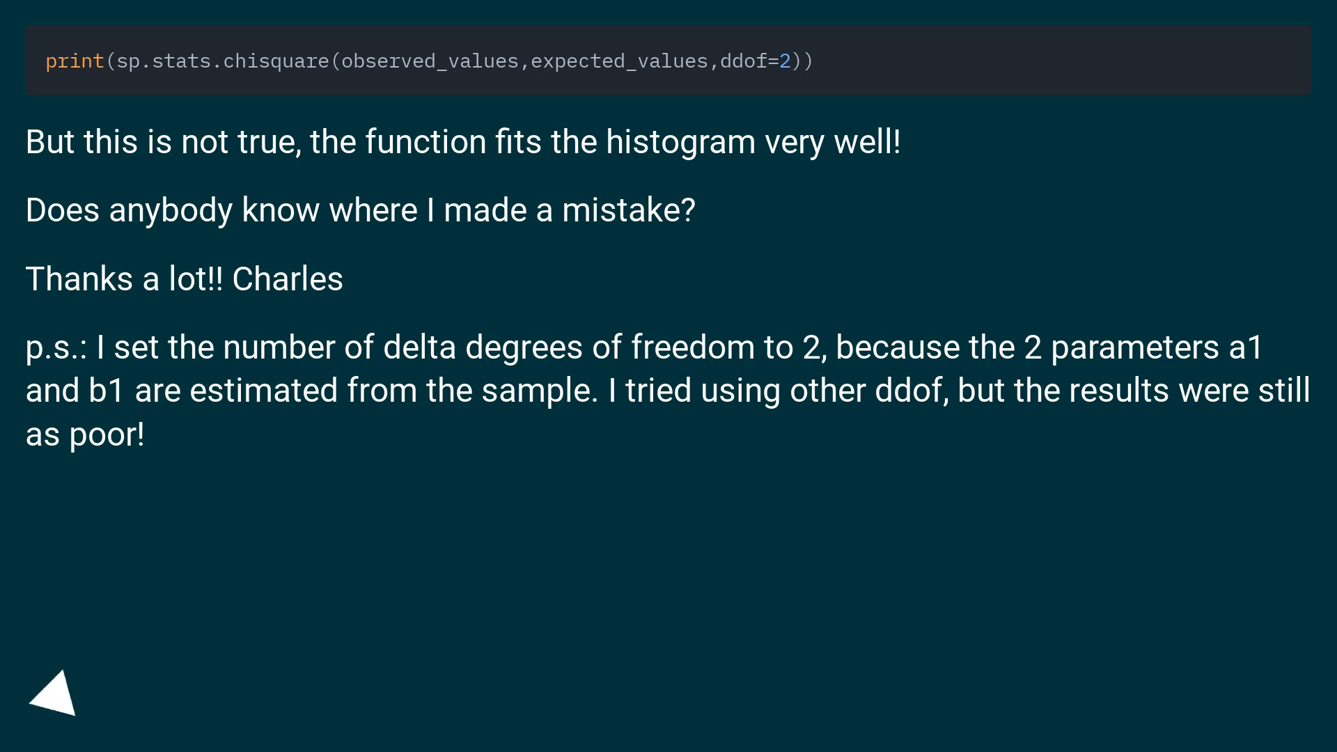
click(53, 692)
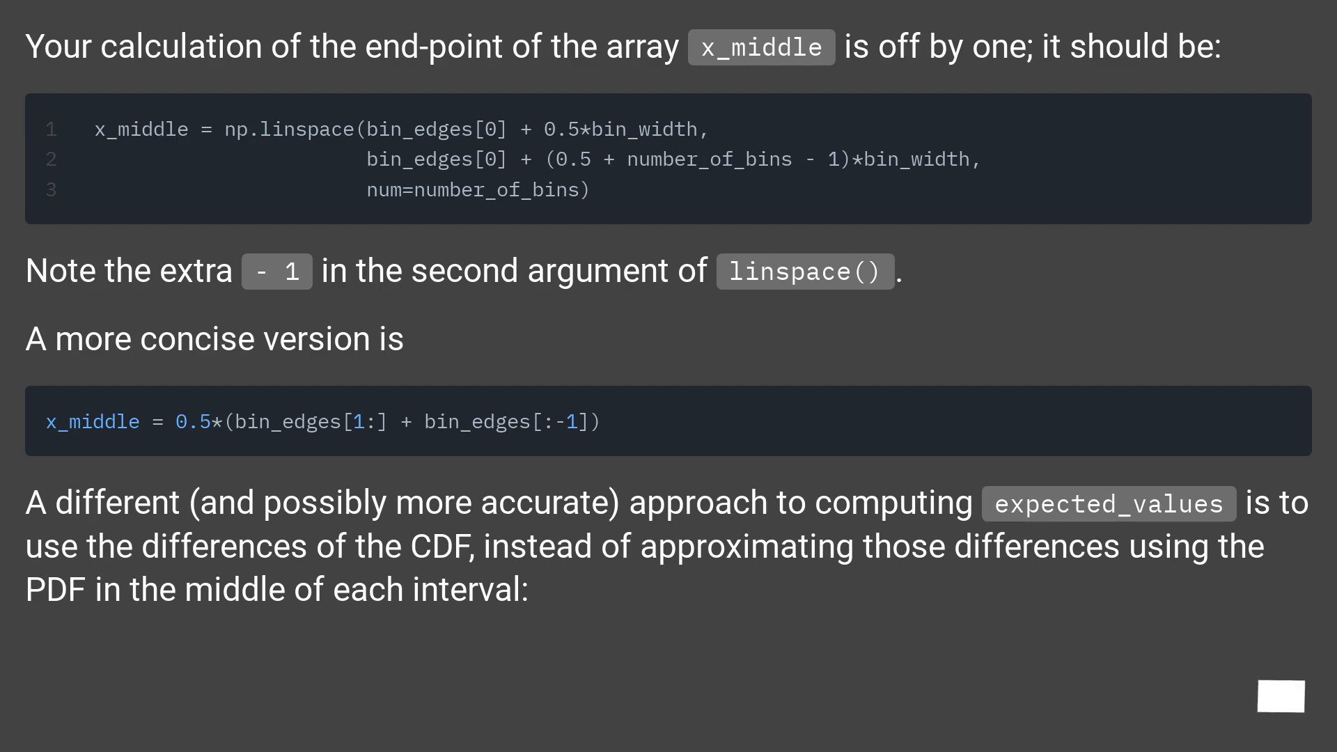
mouse_move(1281, 695)
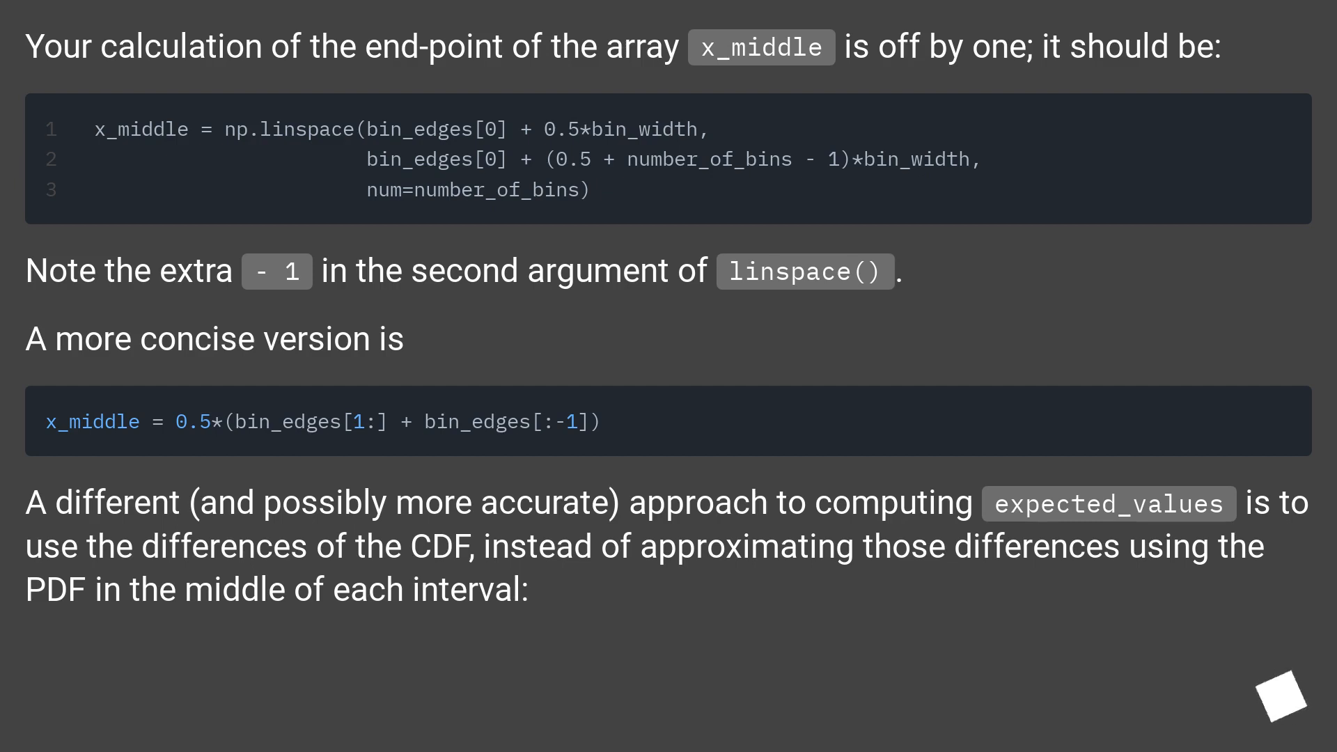
Step: Scroll down to the CDF and np.diff expected_values code giving a p-value of about 0.363
scroll(down, 3)
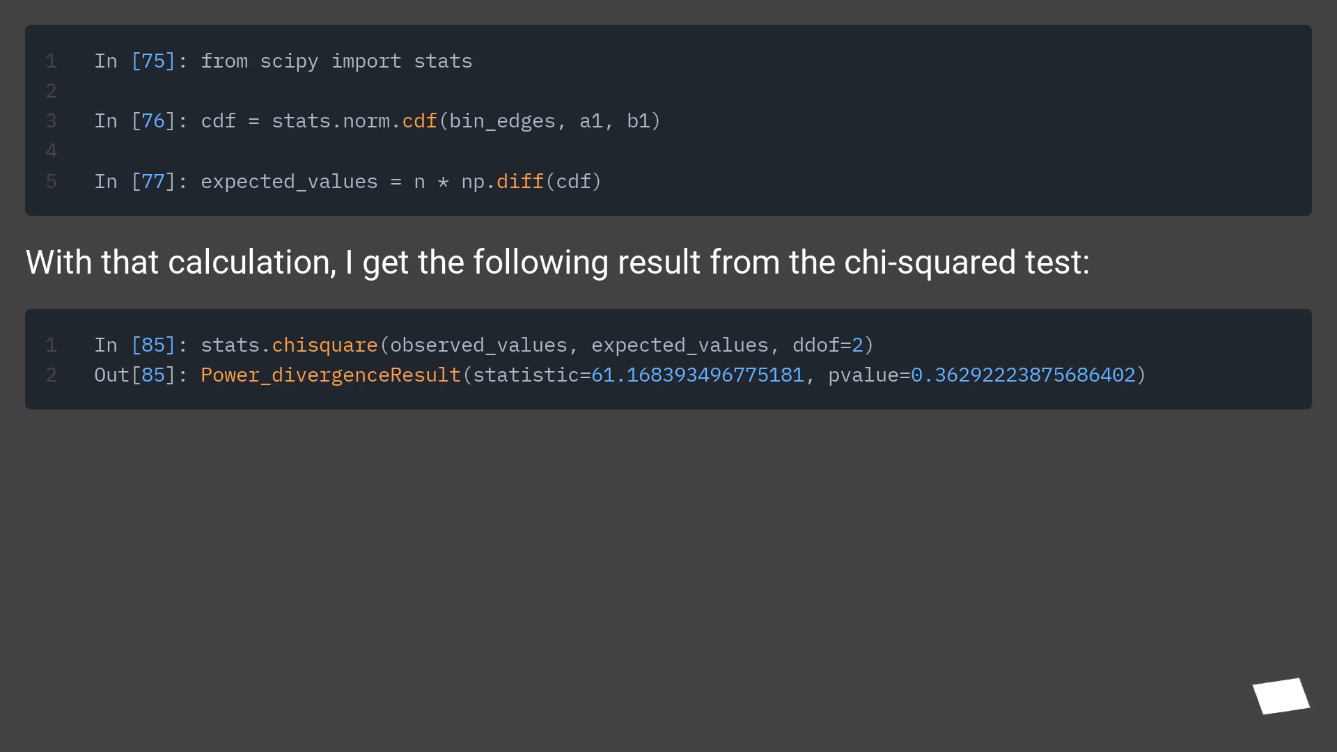
mouse_move(1296, 707)
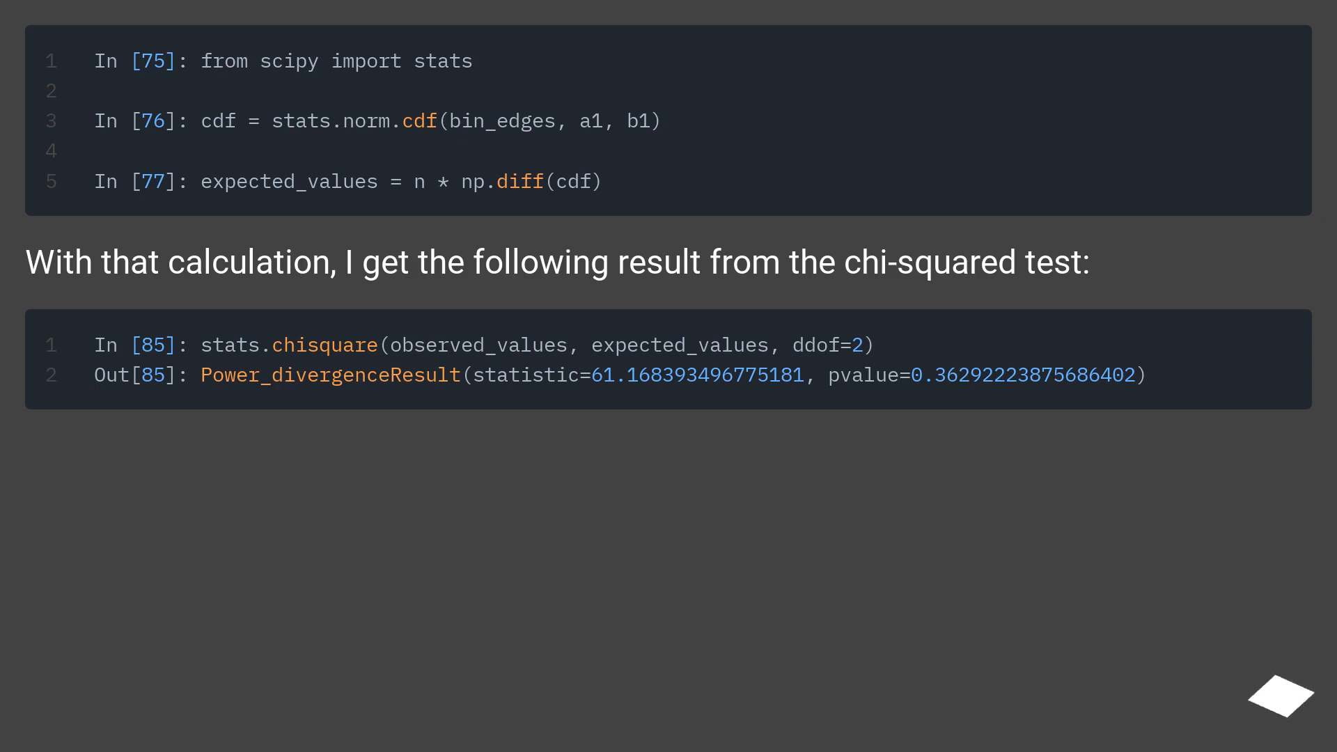